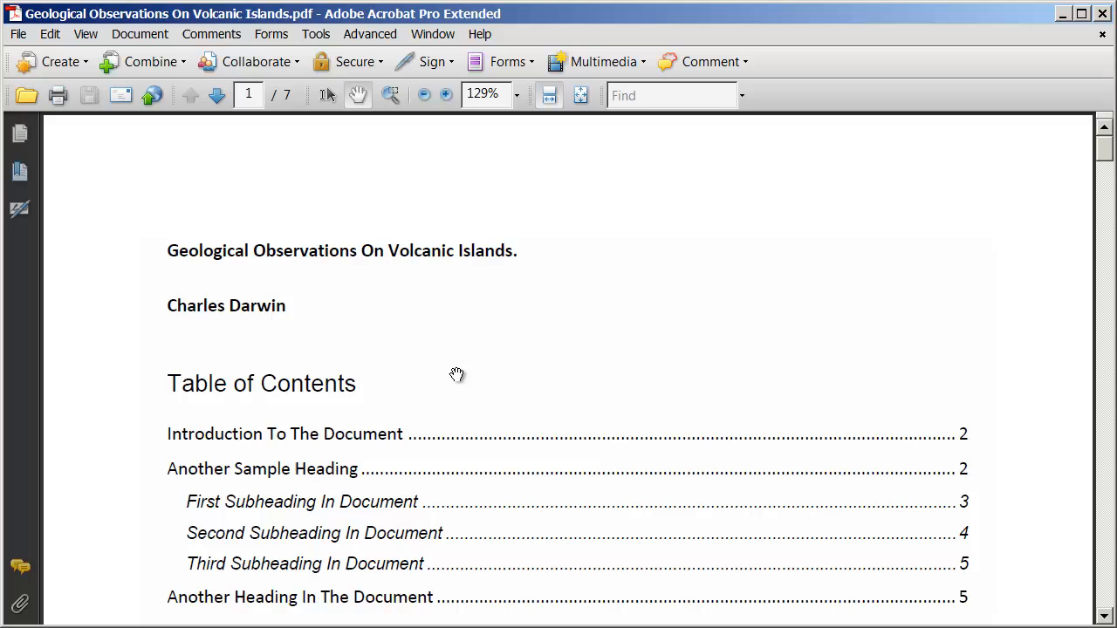
pyautogui.moveTo(256, 254)
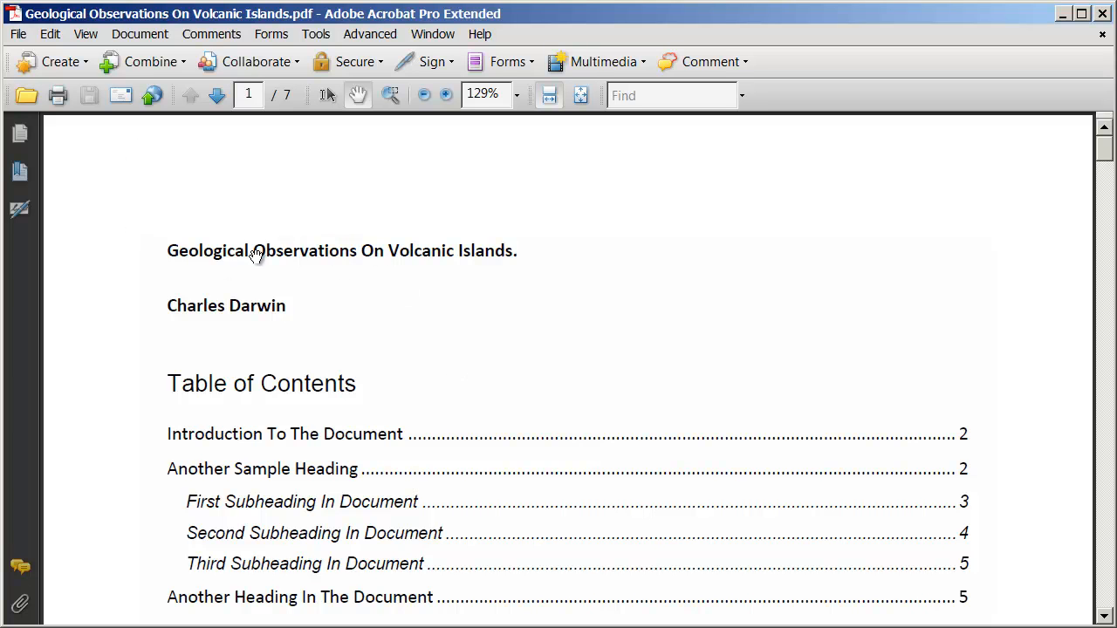
pyautogui.moveTo(291, 113)
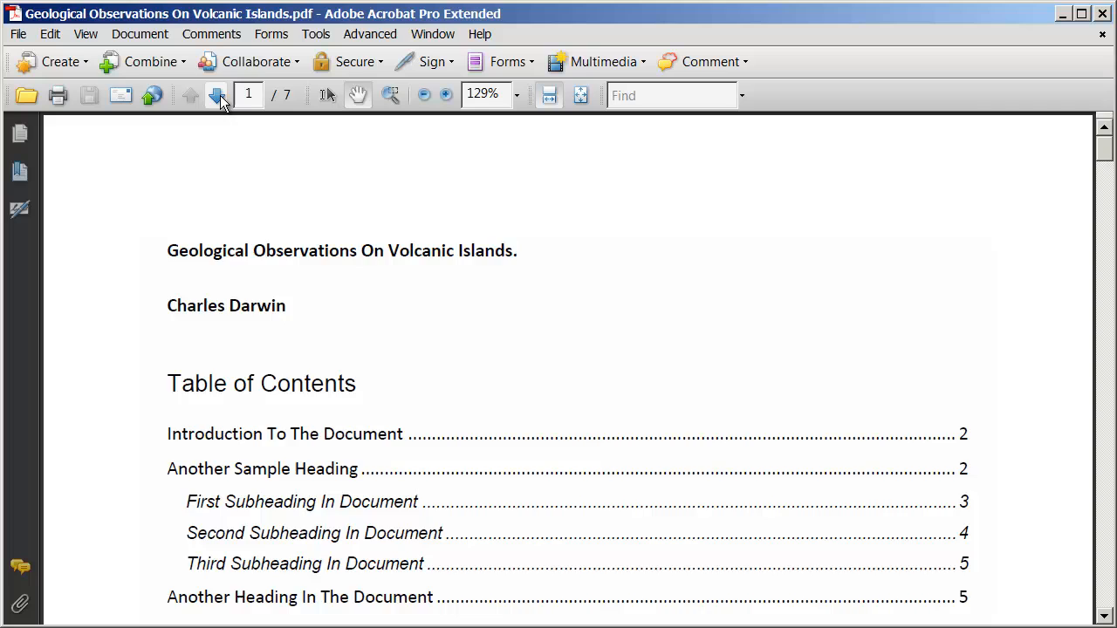
# Browse the pages, return to page 1, and choose Document > Insert Pages > From File
pyautogui.click(216, 95)
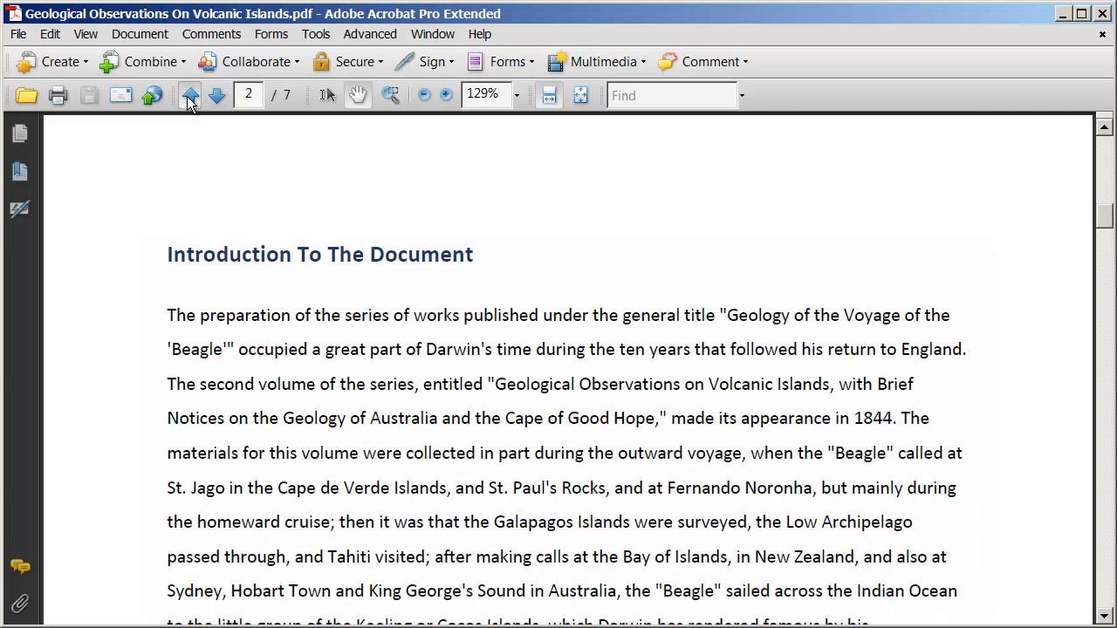
pyautogui.click(215, 95)
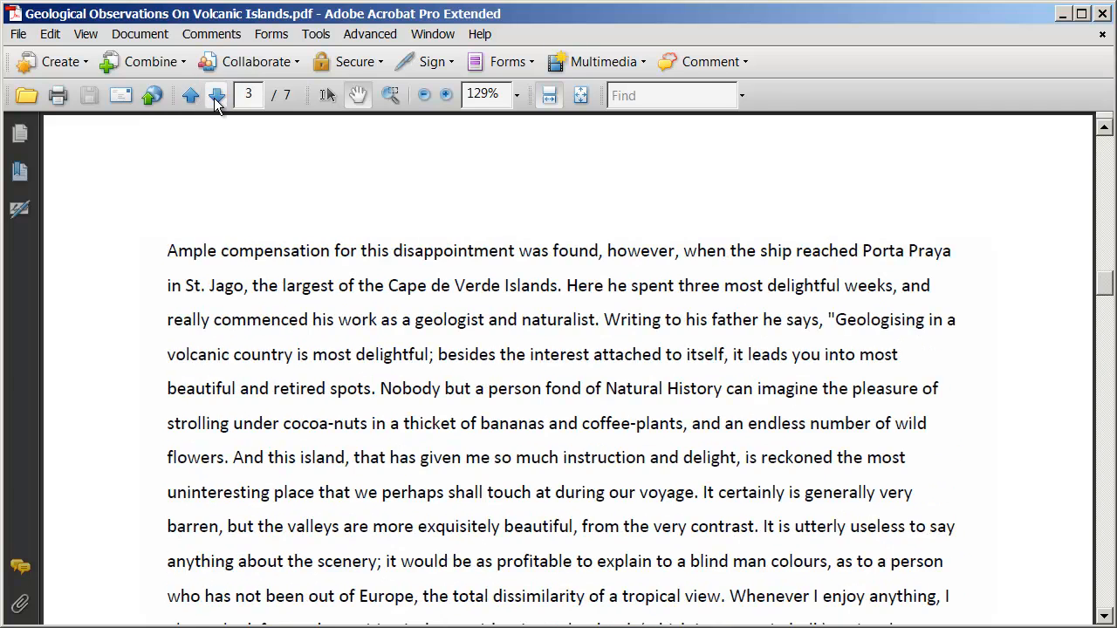
pyautogui.click(189, 95)
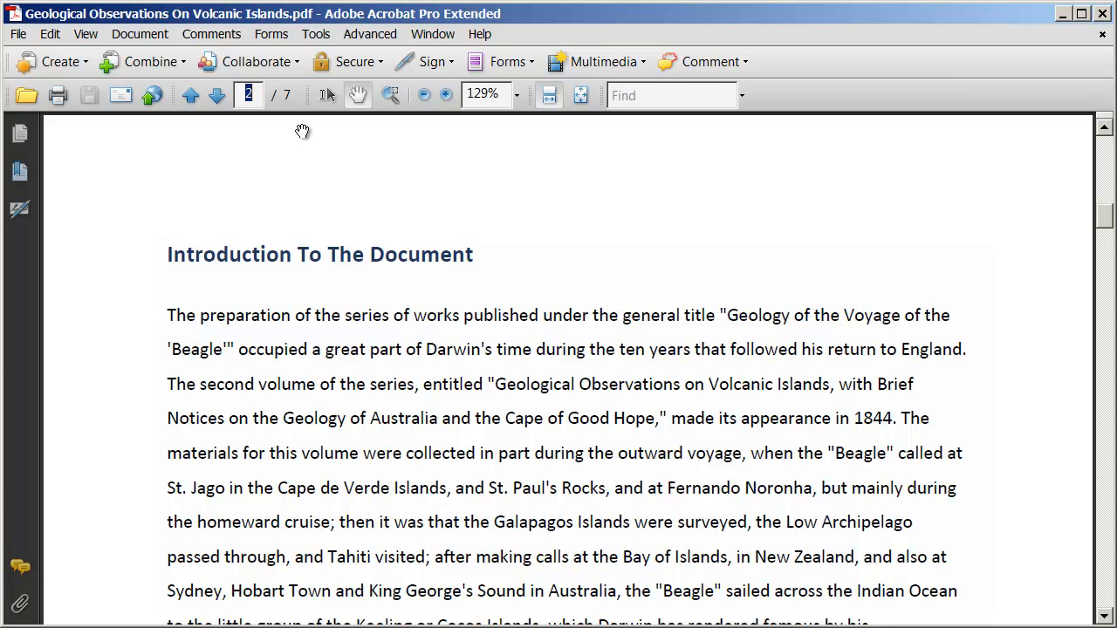
pyautogui.write('5')
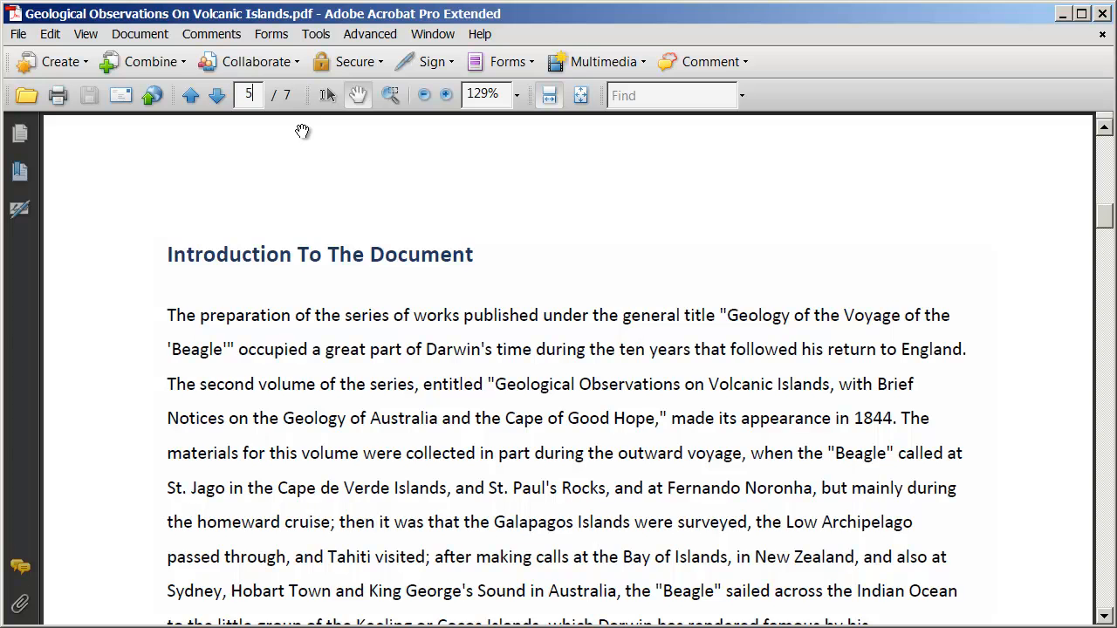
pyautogui.scroll(-3)
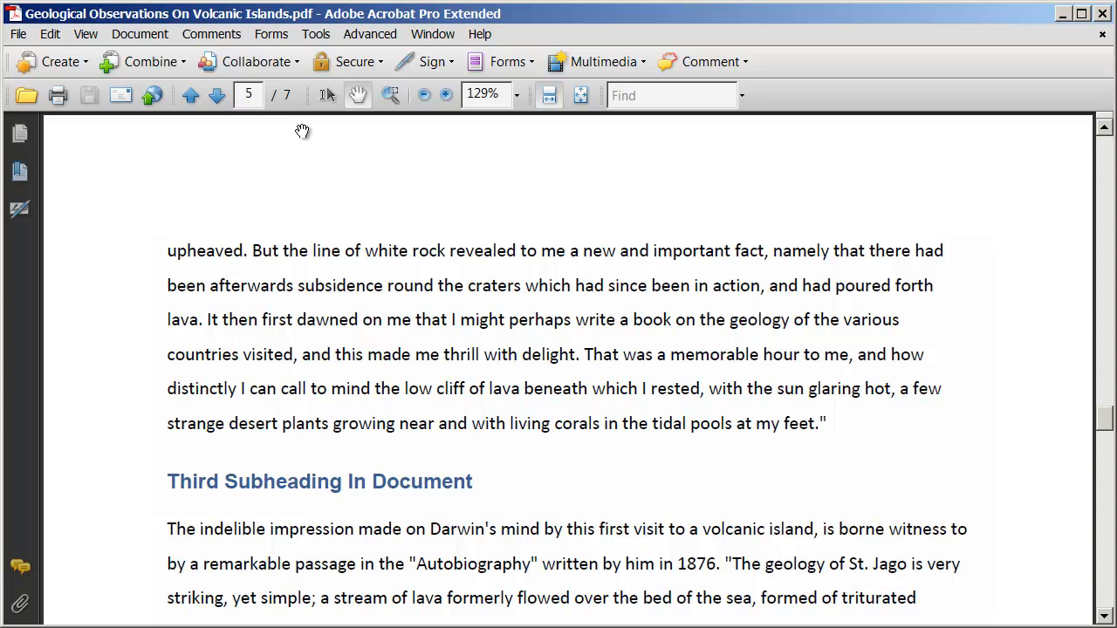
pyautogui.click(190, 94)
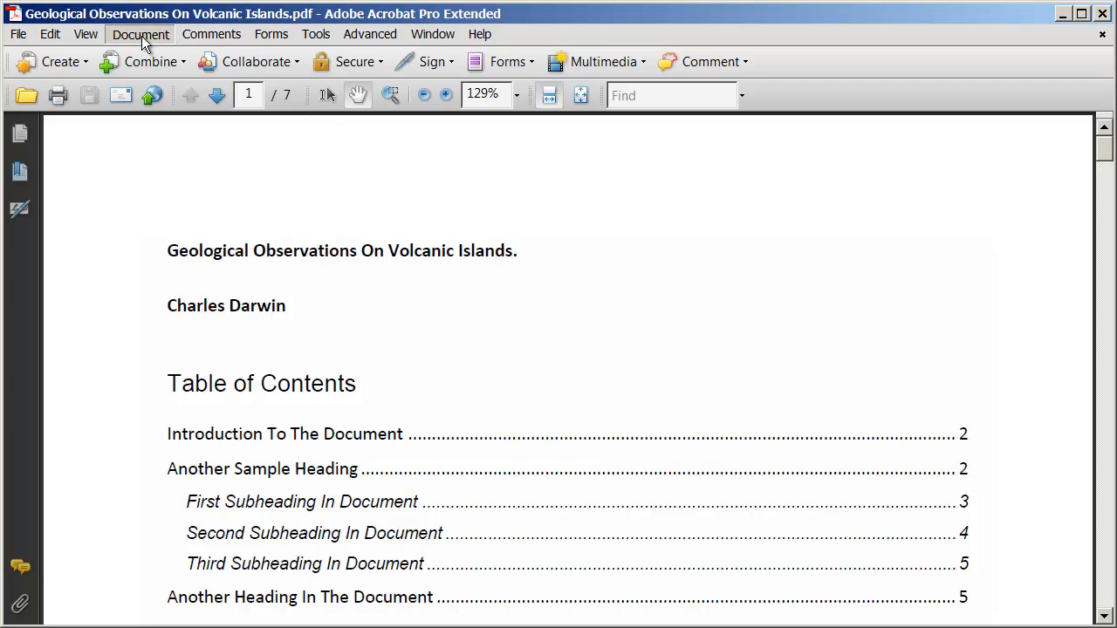
pyautogui.click(141, 34)
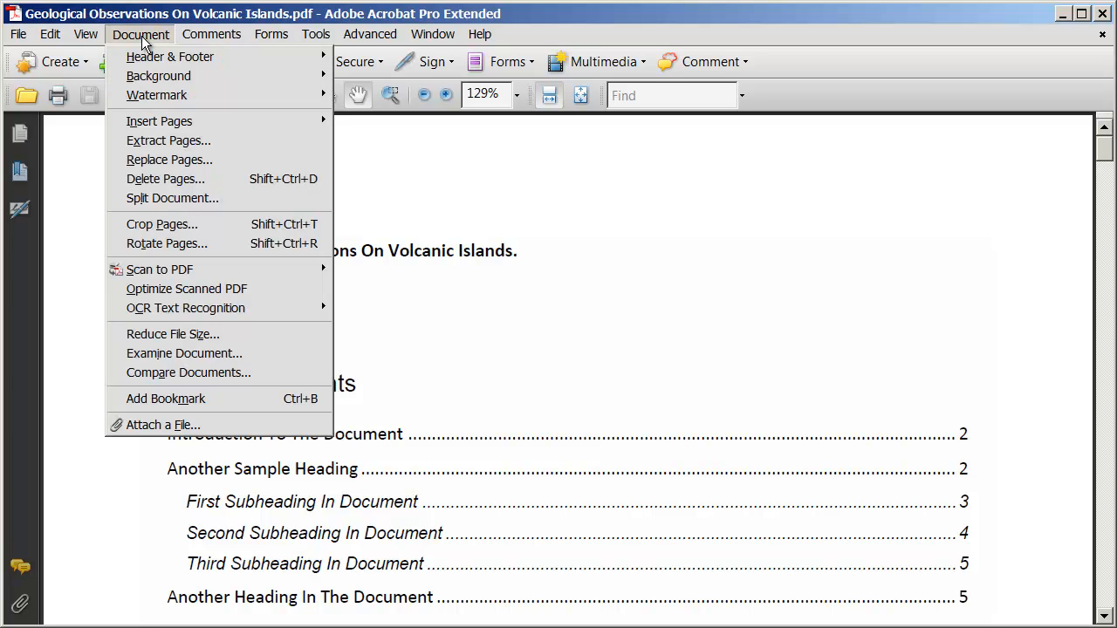
pyautogui.moveTo(172, 198)
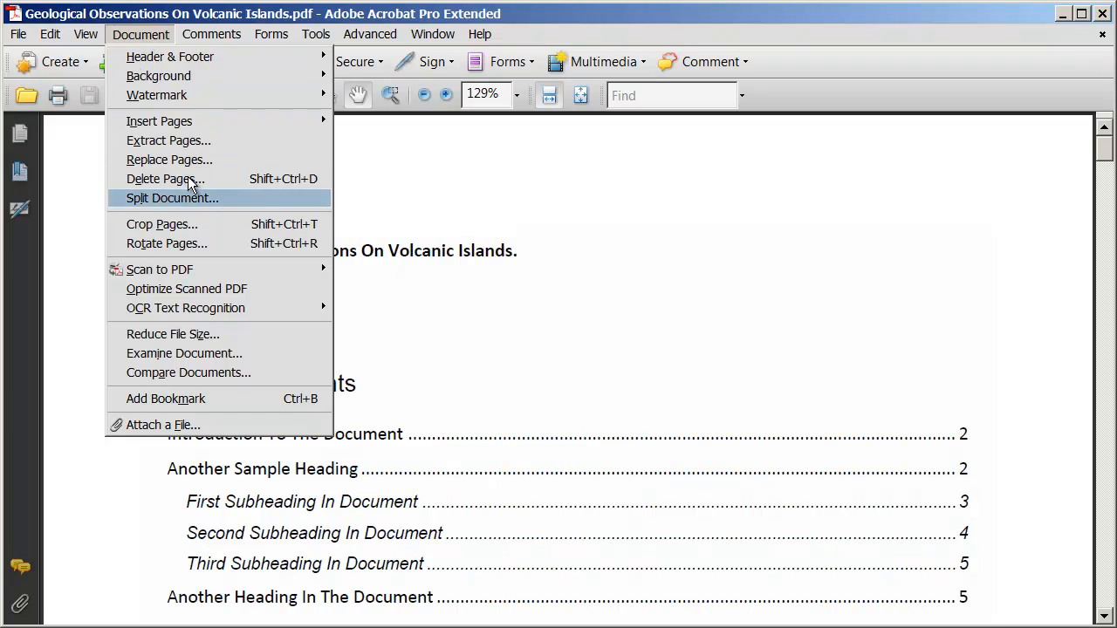
pyautogui.moveTo(192, 160)
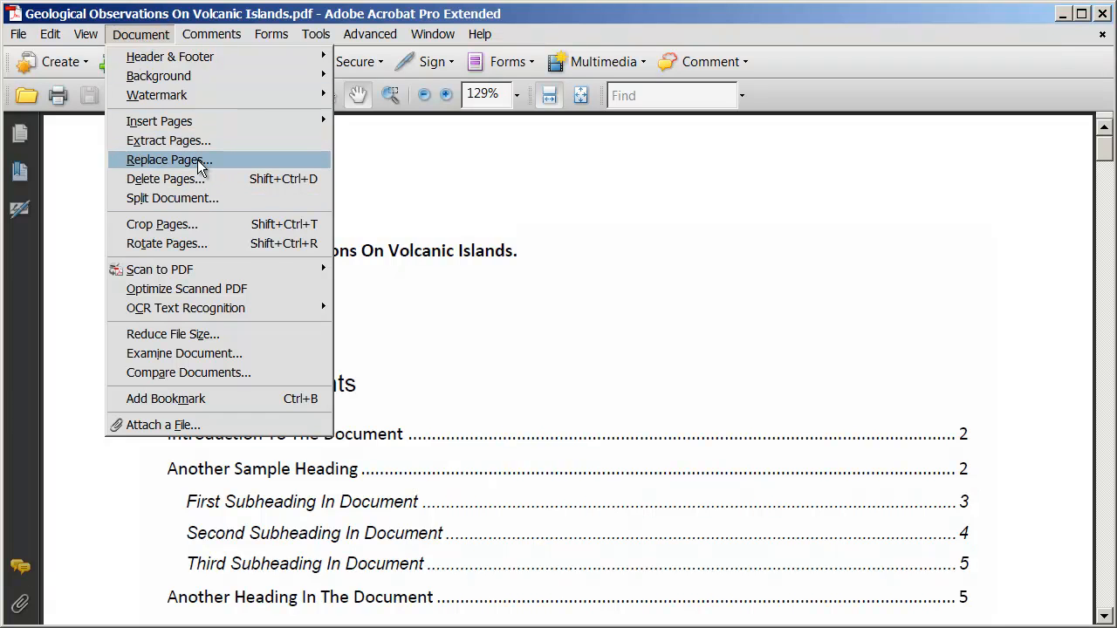
pyautogui.moveTo(158, 121)
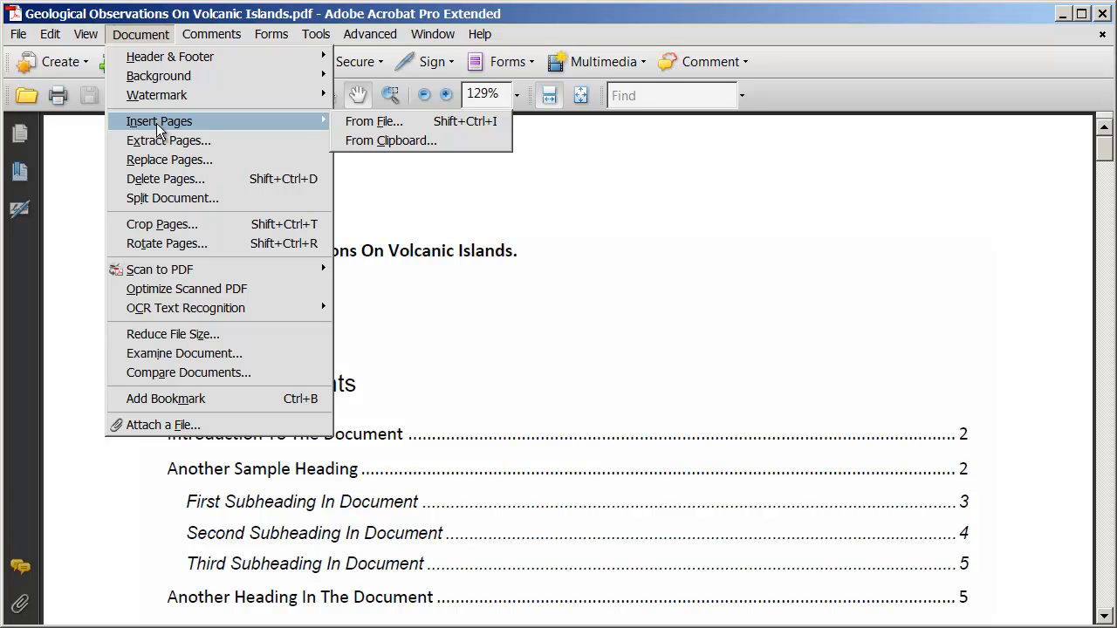
pyautogui.moveTo(419, 121)
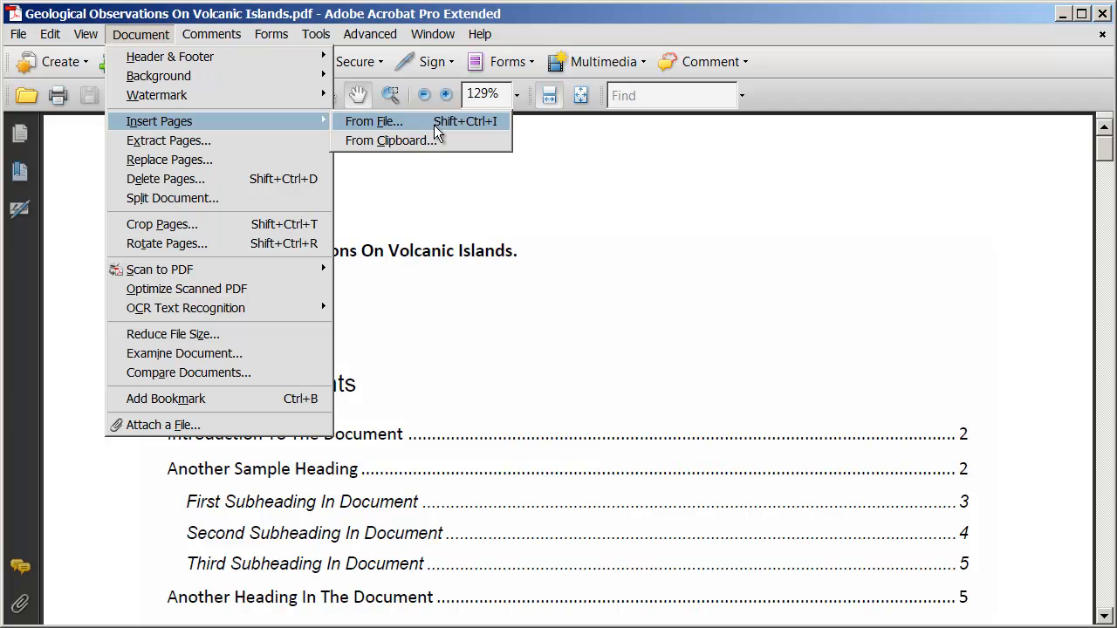
pyautogui.moveTo(377, 122)
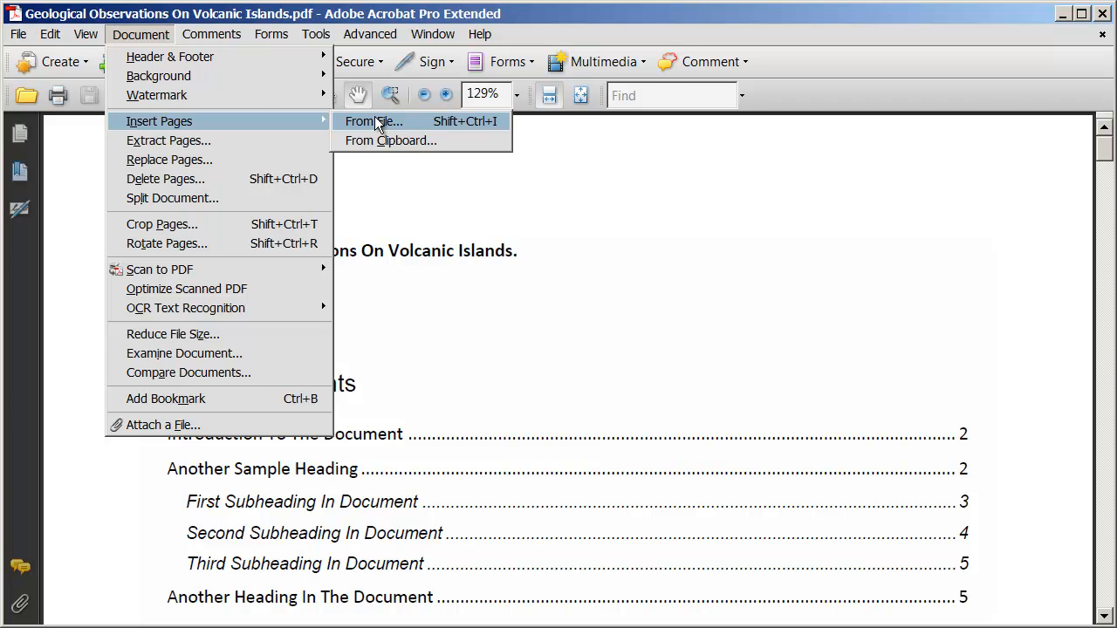
pyautogui.click(373, 121)
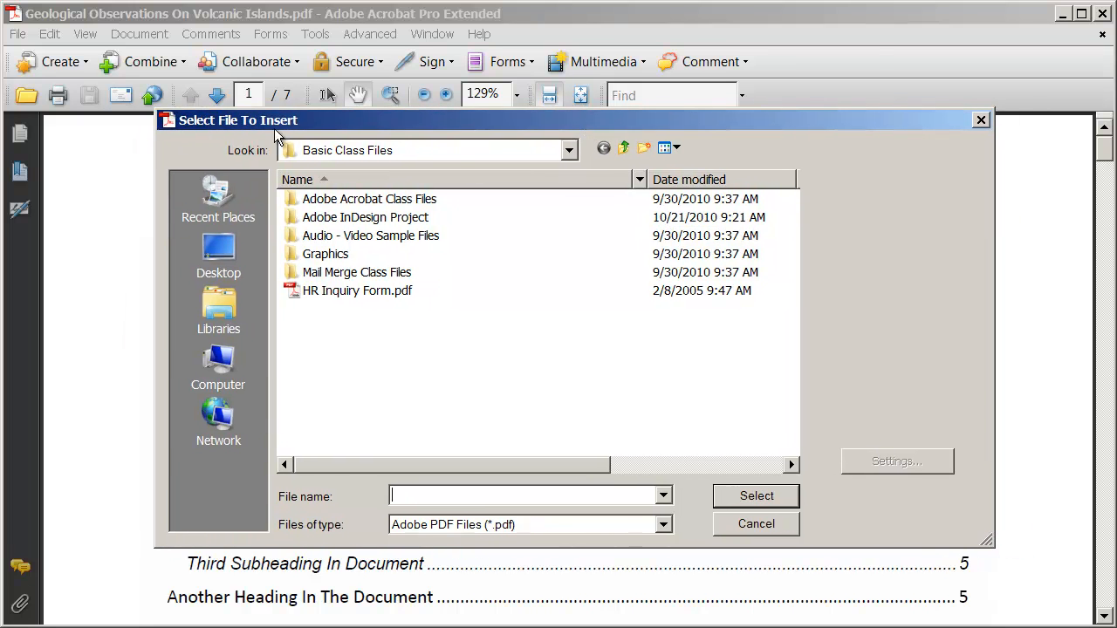
pyautogui.moveTo(443, 292)
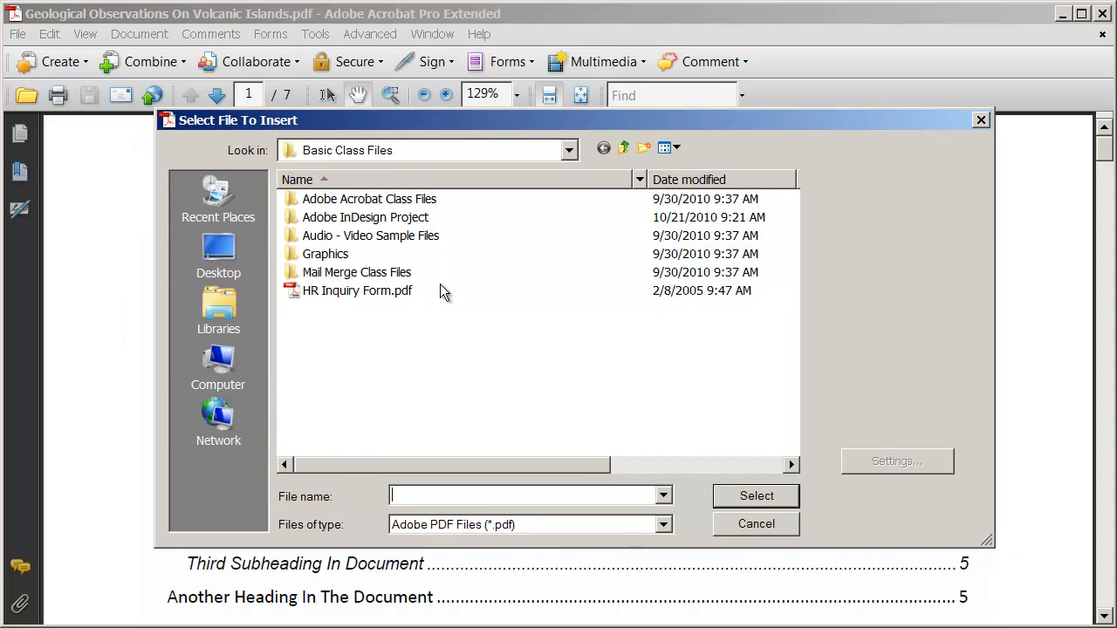
# Select Chapter 2 - Geological.pdf from the Desktop as the file to insert
pyautogui.click(218, 253)
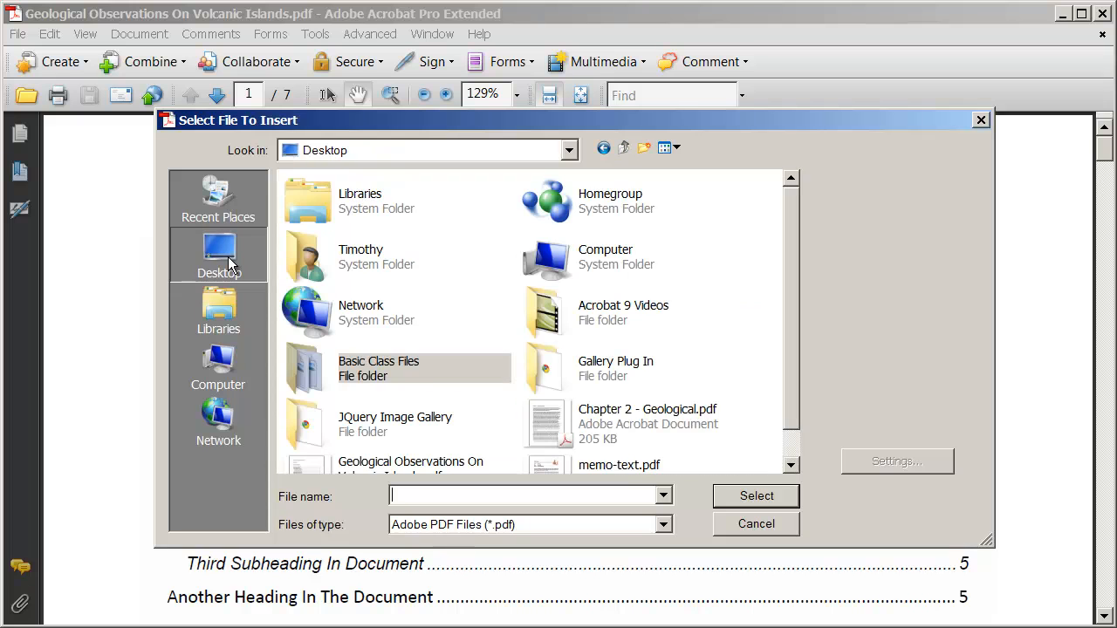
pyautogui.moveTo(245, 264)
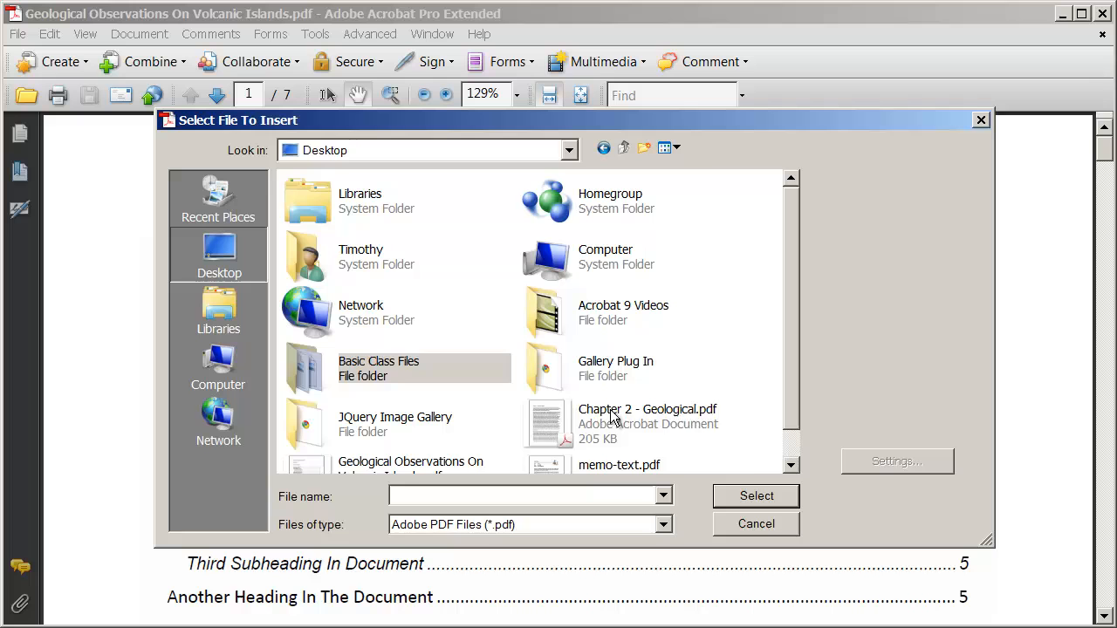
pyautogui.click(647, 416)
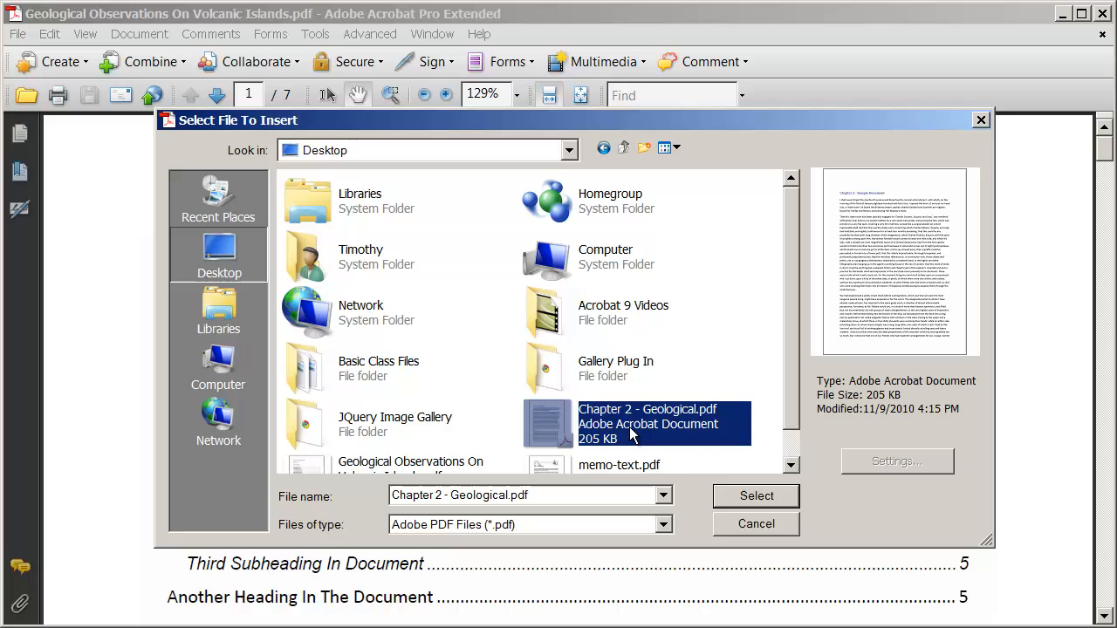
pyautogui.moveTo(785, 489)
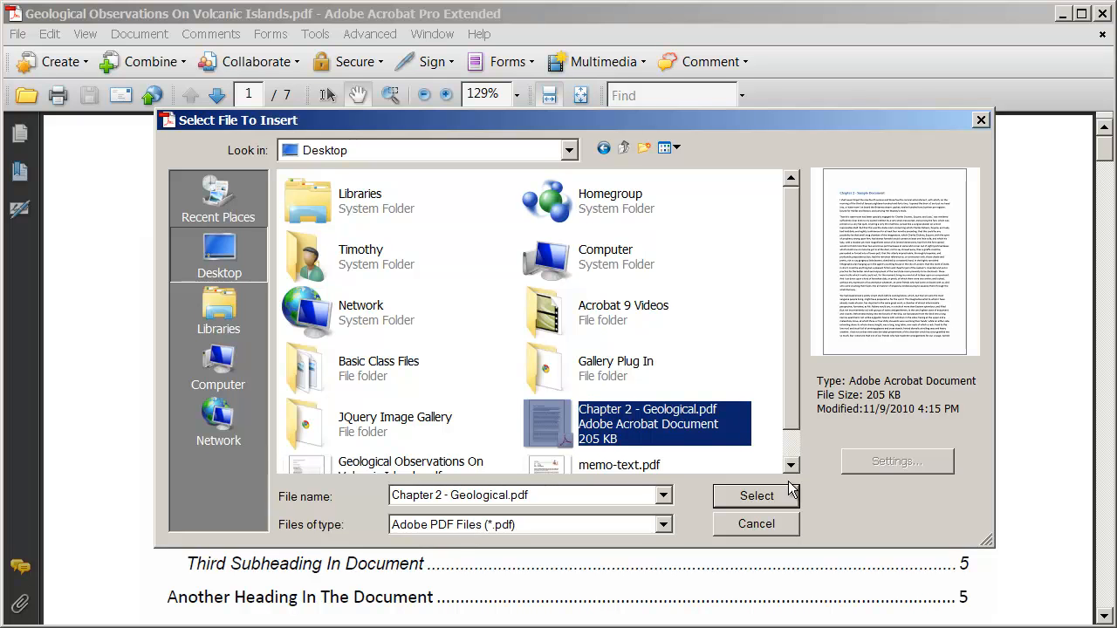
pyautogui.click(756, 496)
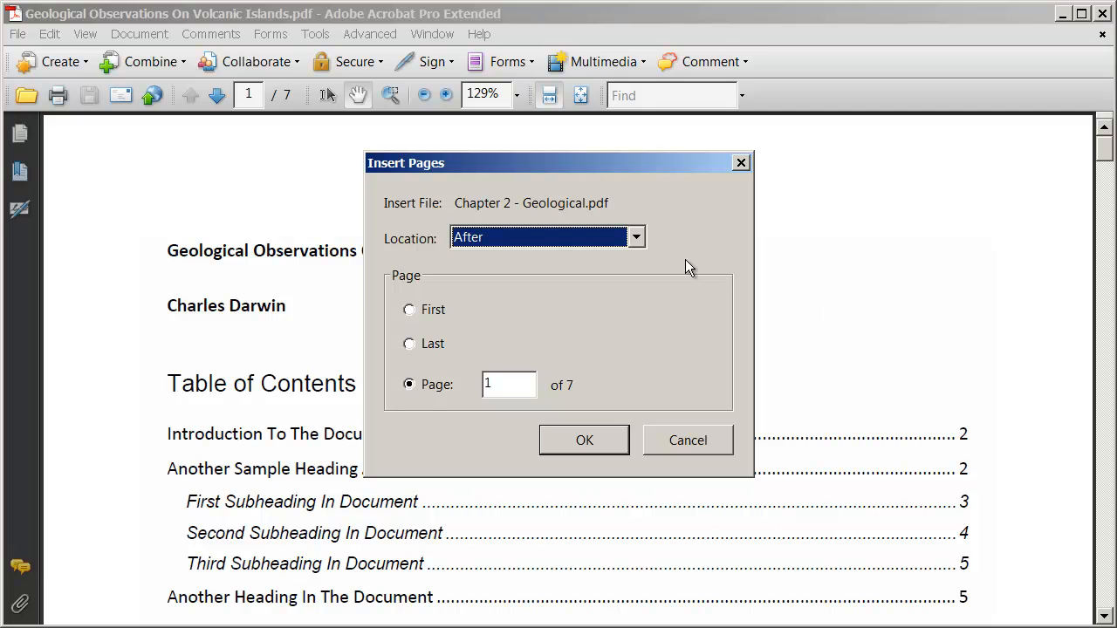
# Insert the Chapter 2 pages after the Last page, bringing the document to 11 pages
pyautogui.click(636, 238)
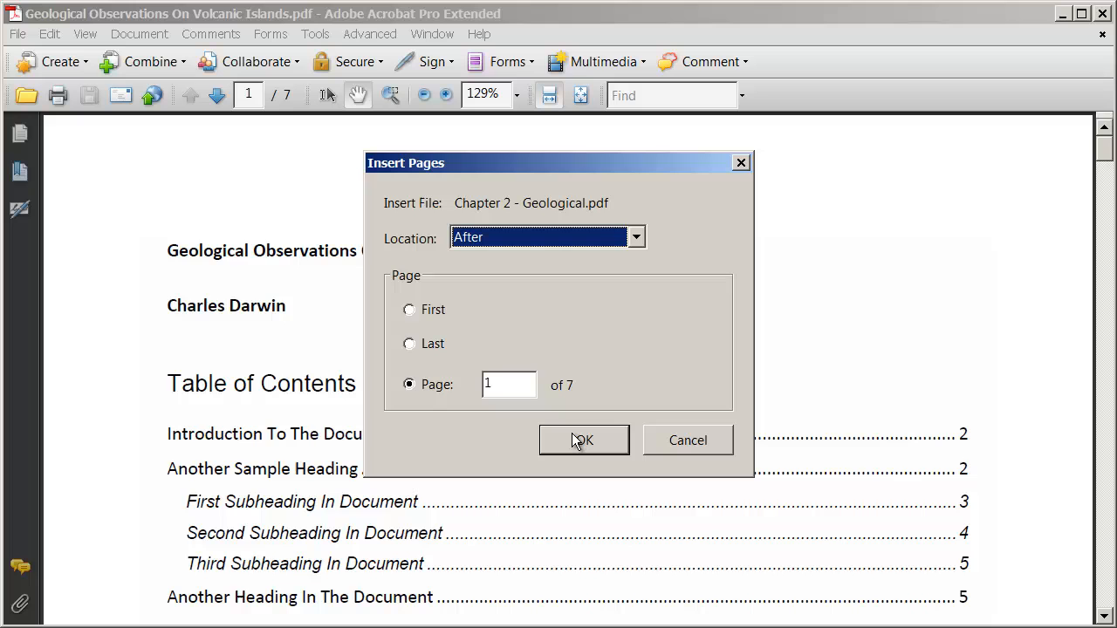
pyautogui.moveTo(439, 364)
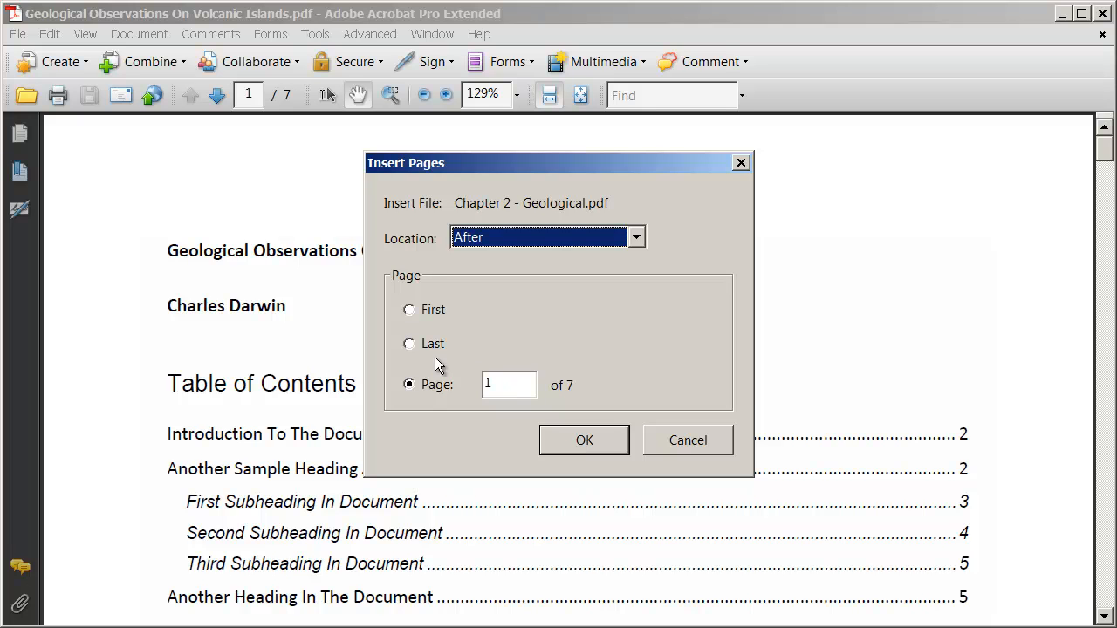
pyautogui.click(408, 343)
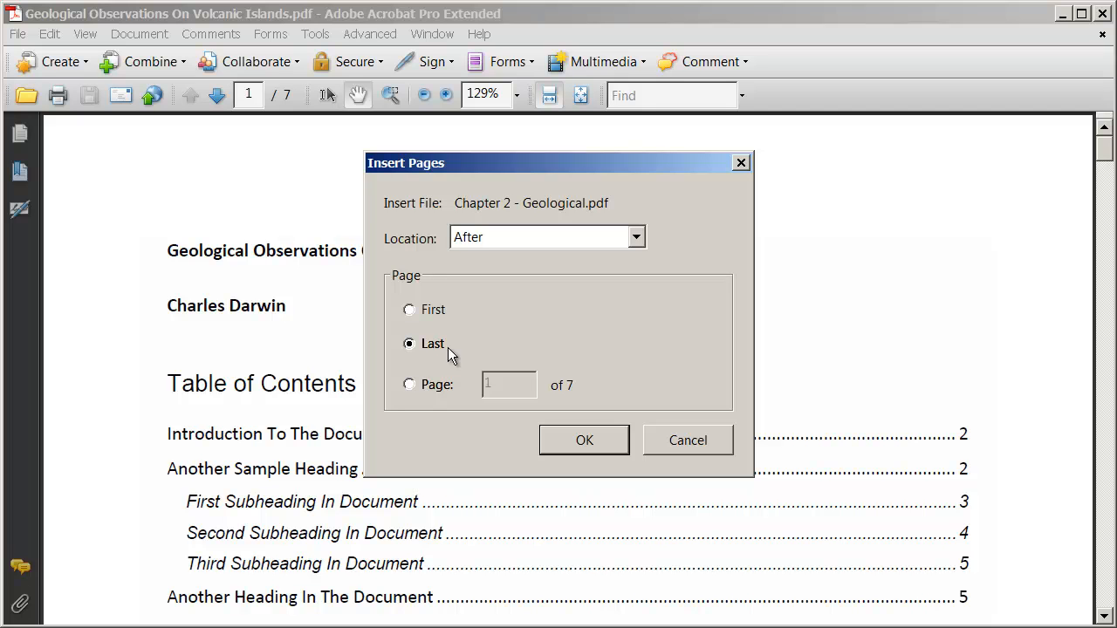
pyautogui.click(584, 440)
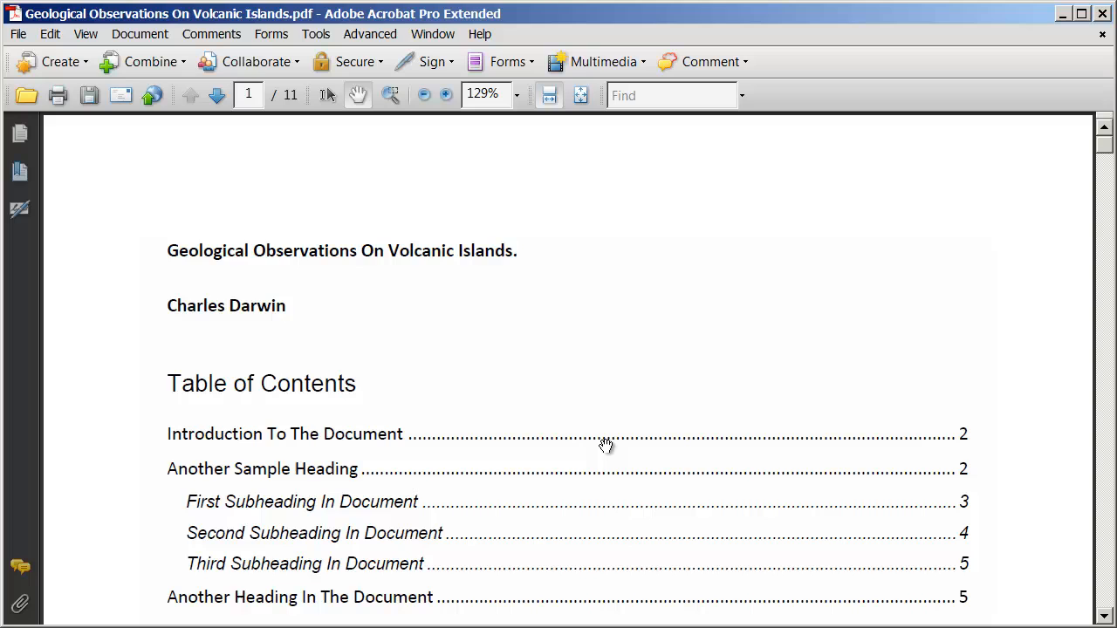
pyautogui.moveTo(297, 105)
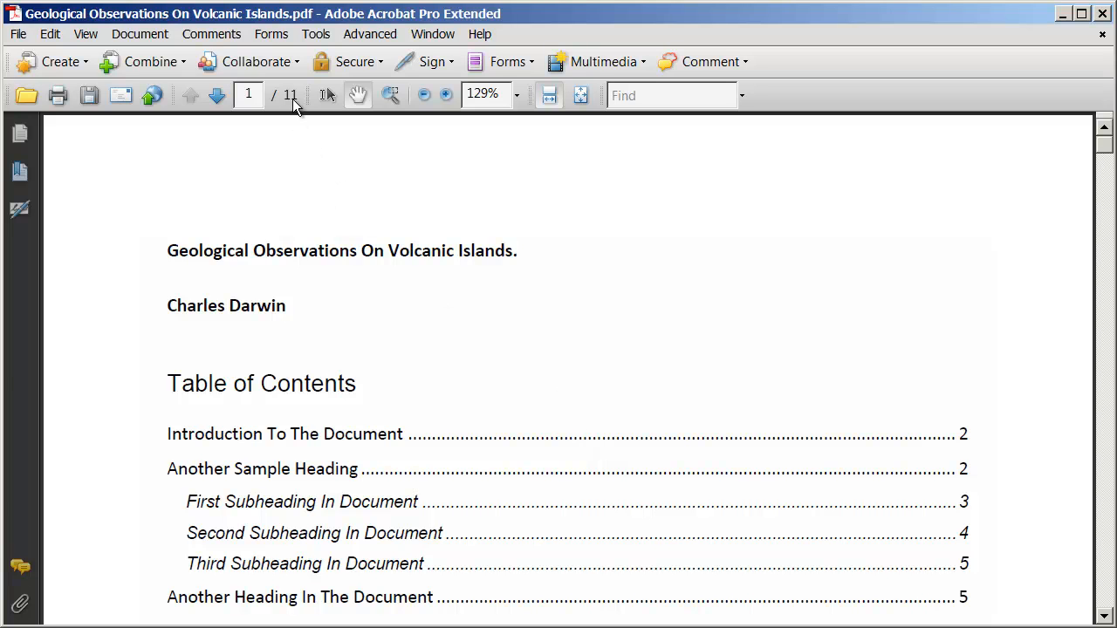
pyautogui.moveTo(273, 118)
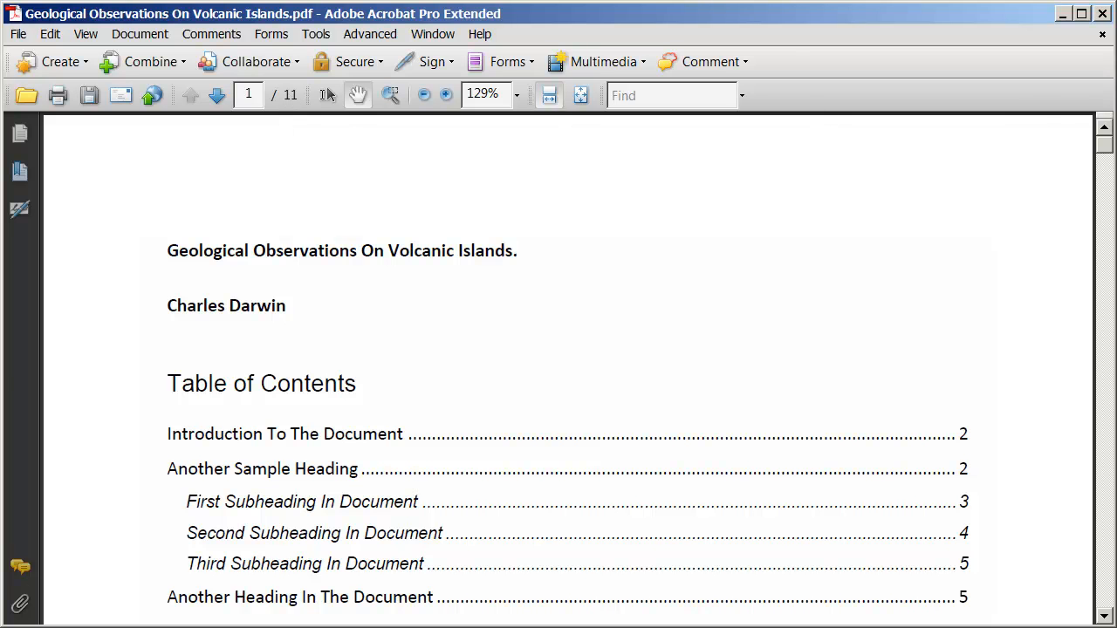
# Scroll through the document to confirm Chapter 2 content begins on page 8
pyautogui.scroll(-3)
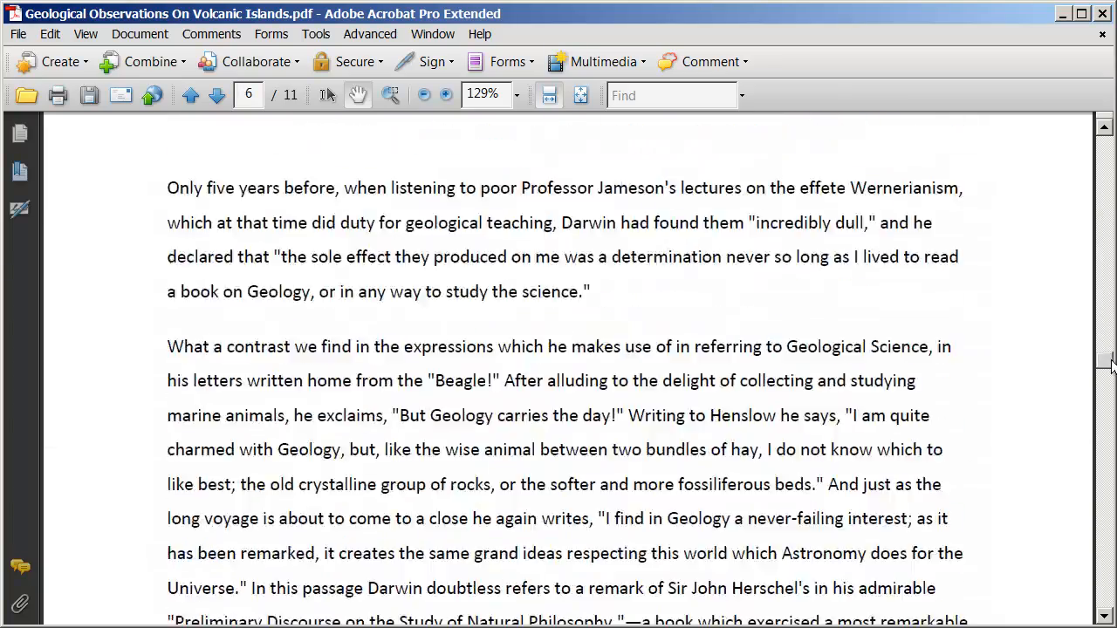
pyautogui.scroll(-3)
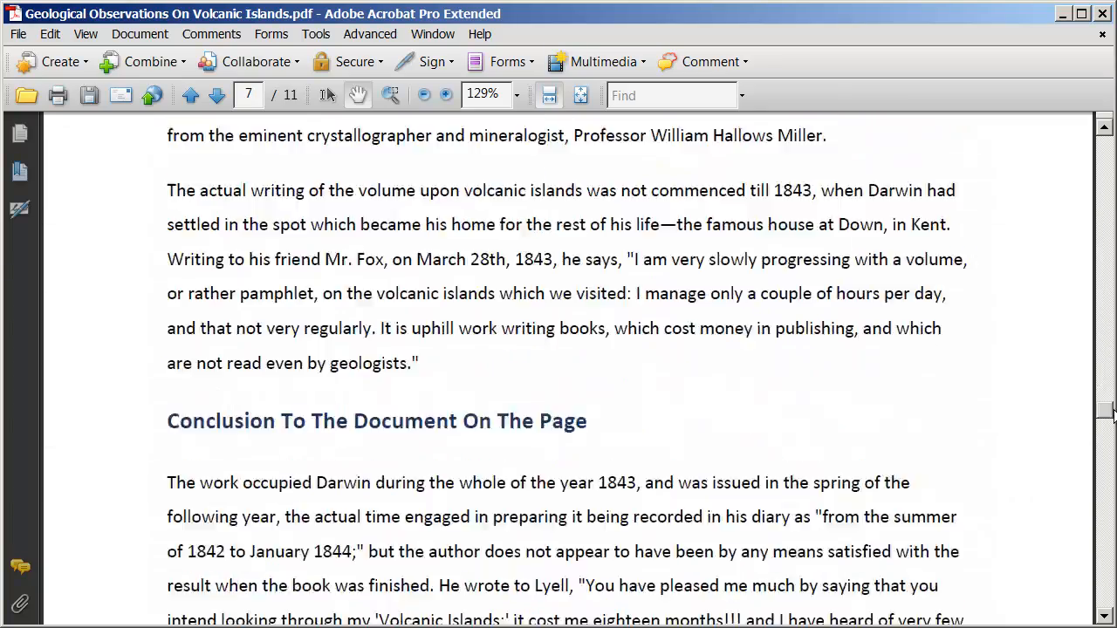
pyautogui.scroll(-3)
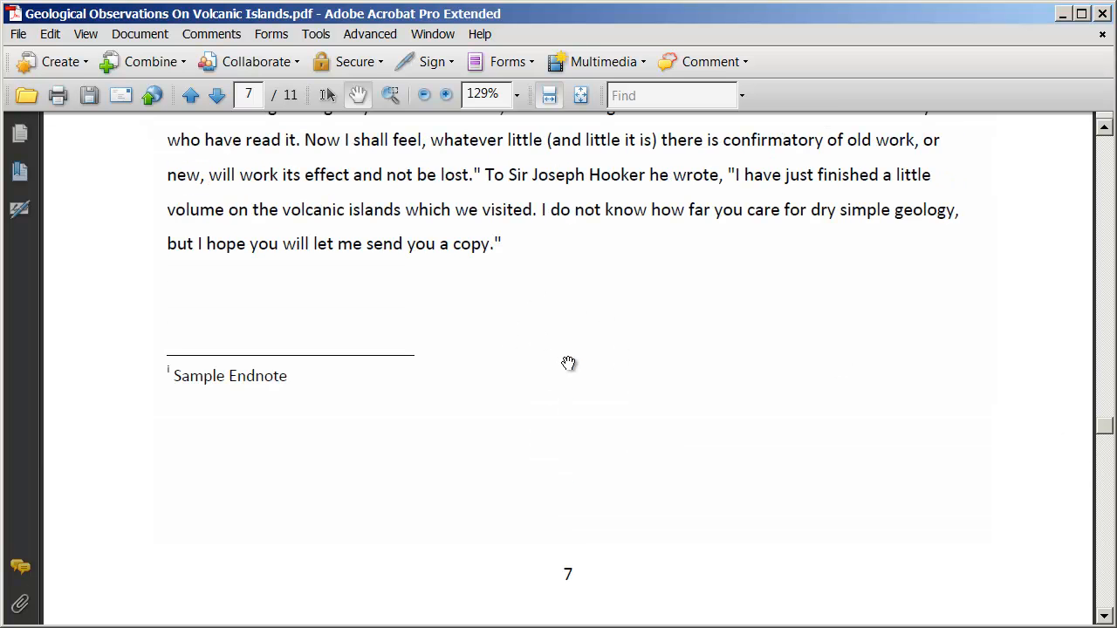
pyautogui.scroll(-3)
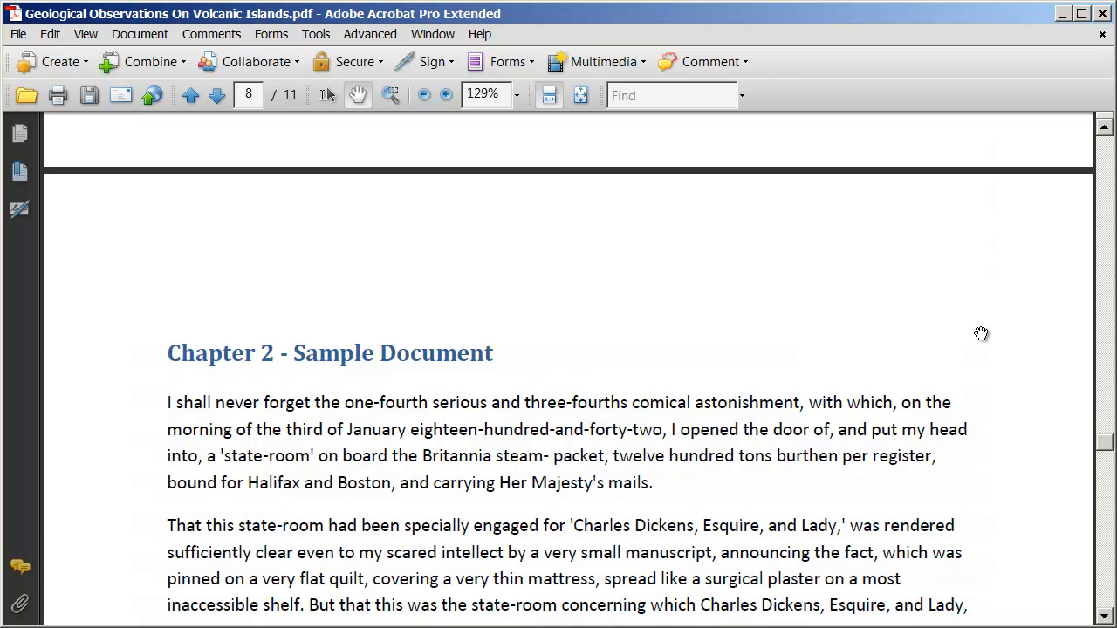
pyautogui.moveTo(1019, 373)
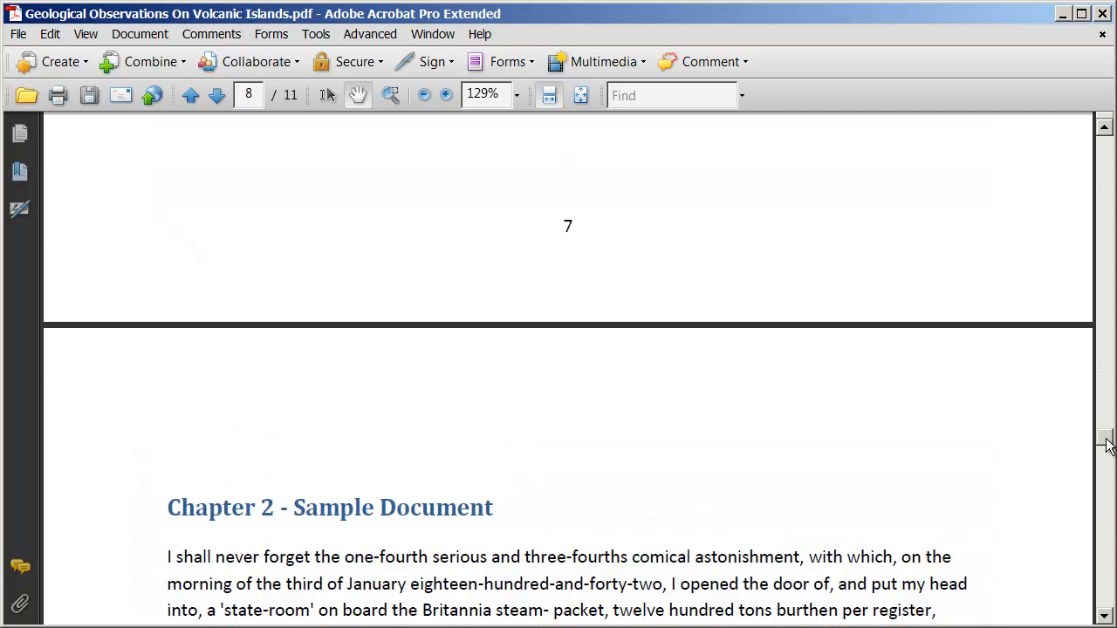
pyautogui.scroll(3)
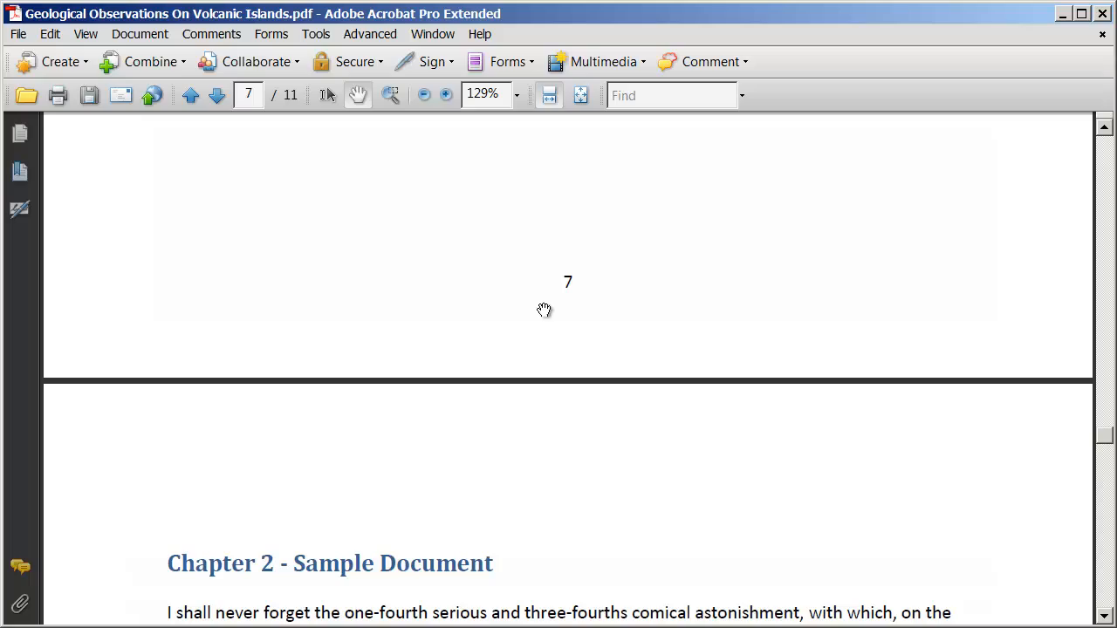
pyautogui.scroll(-3)
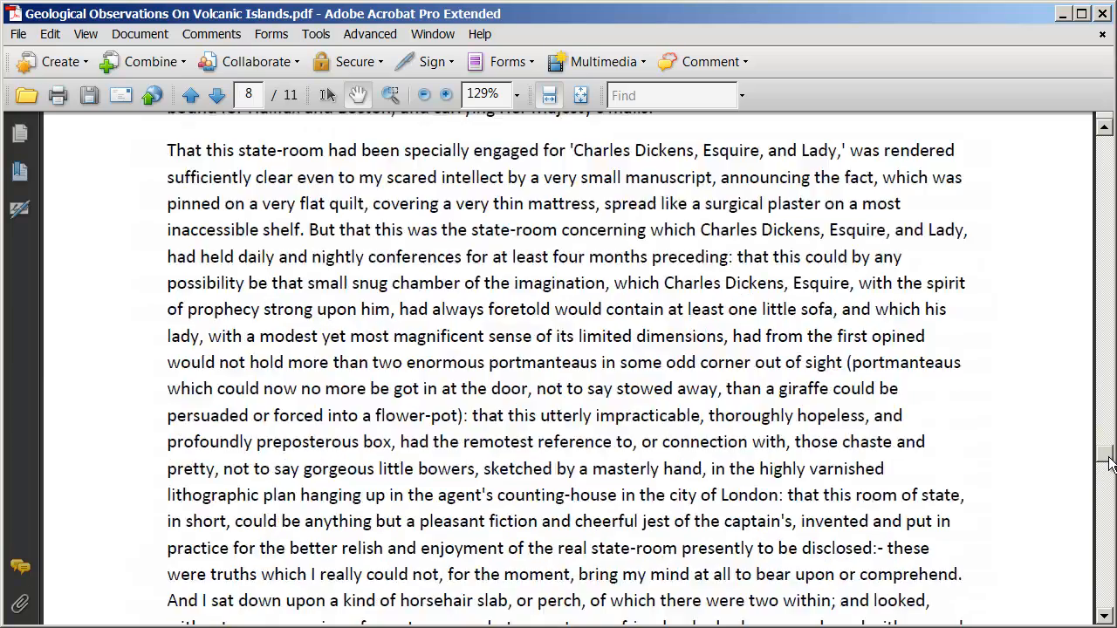
pyautogui.scroll(-3)
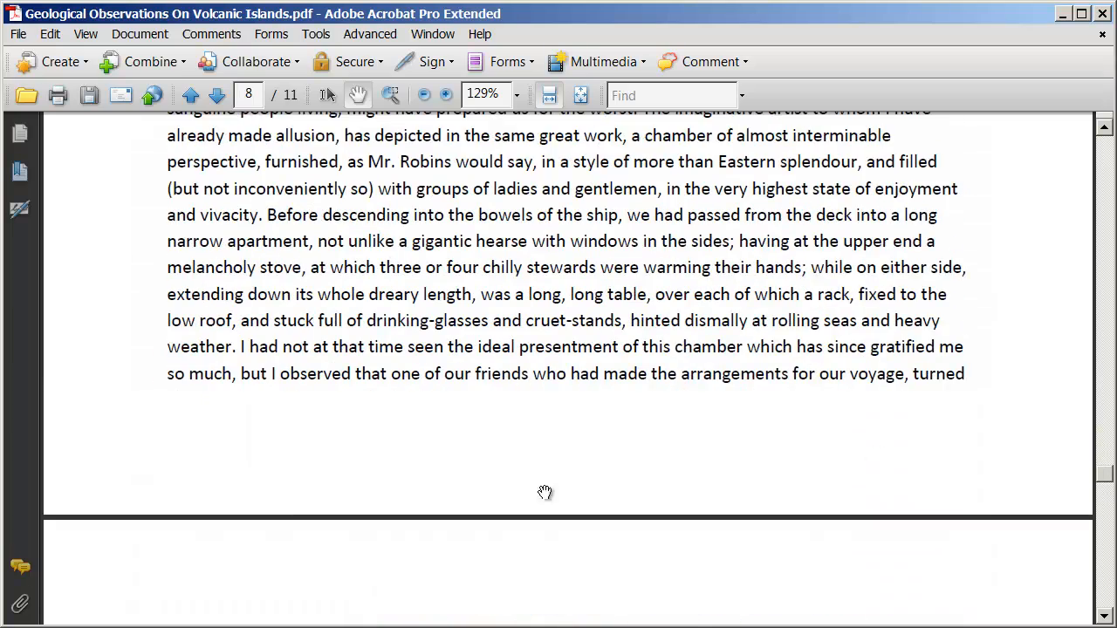
pyautogui.moveTo(581, 460)
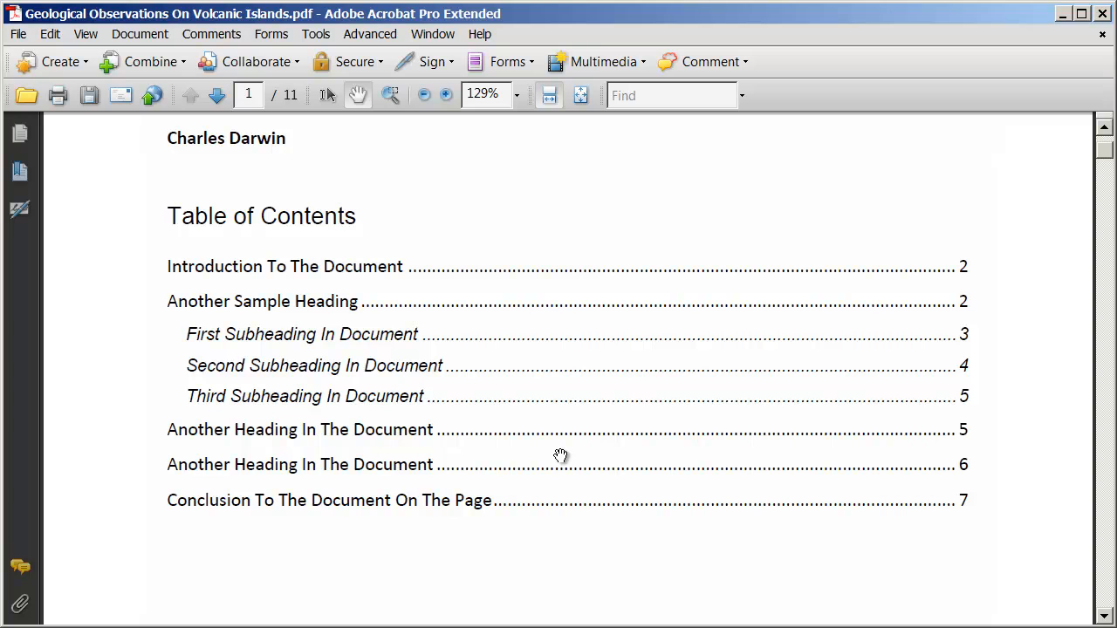
pyautogui.moveTo(360, 464)
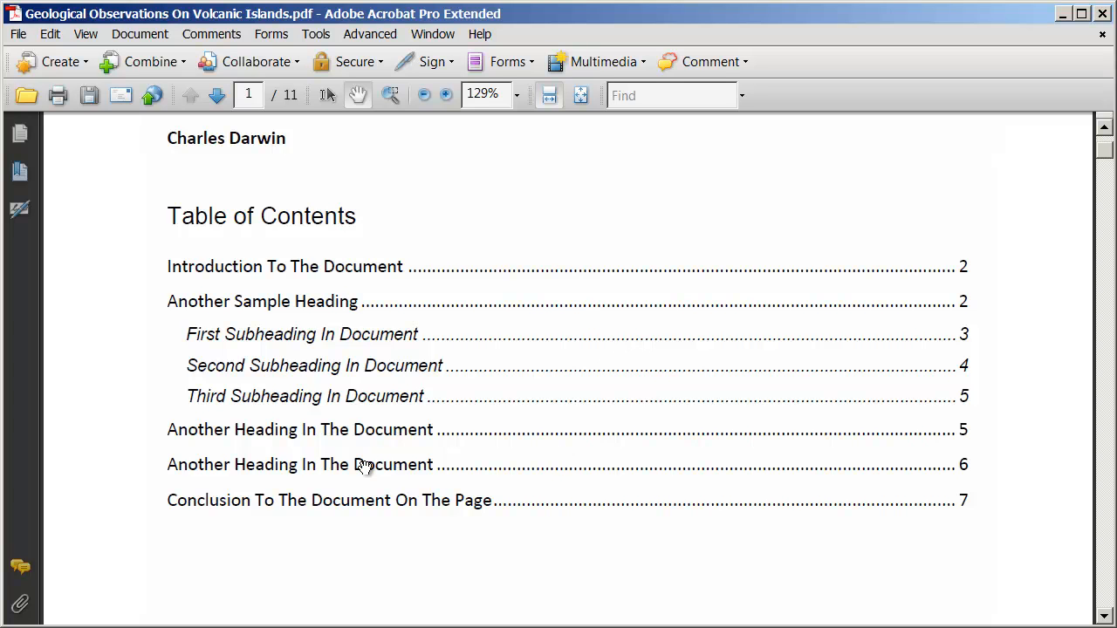
pyautogui.moveTo(469, 404)
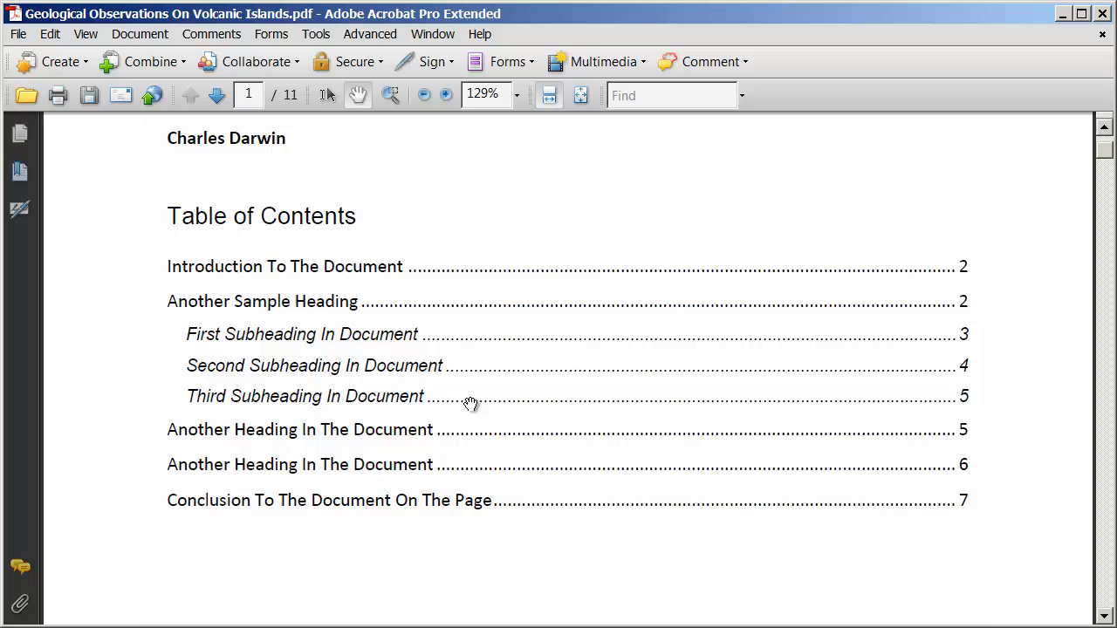
pyautogui.moveTo(468, 335)
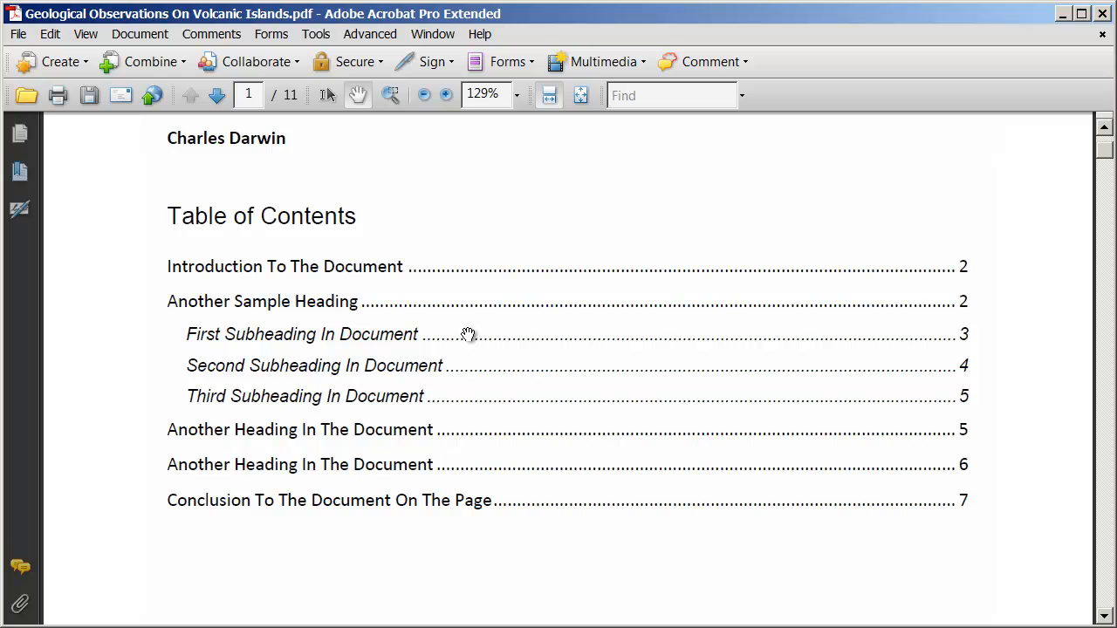
pyautogui.moveTo(469, 354)
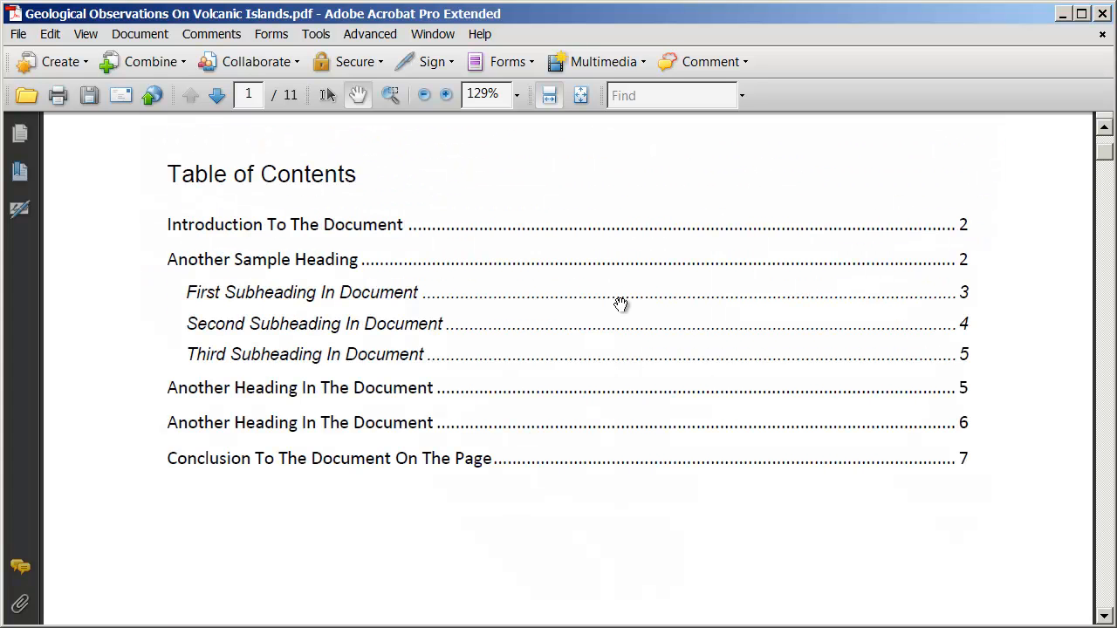
pyautogui.moveTo(418, 384)
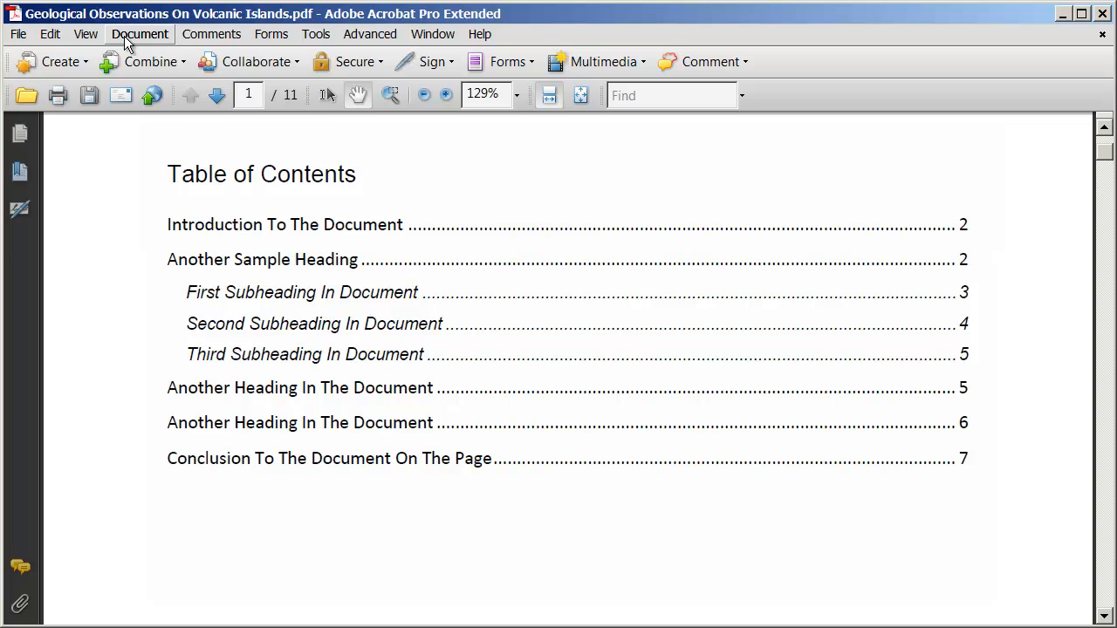
# Delete page 1 only through Delete Pages, confirming the deletion with Yes
pyautogui.click(139, 33)
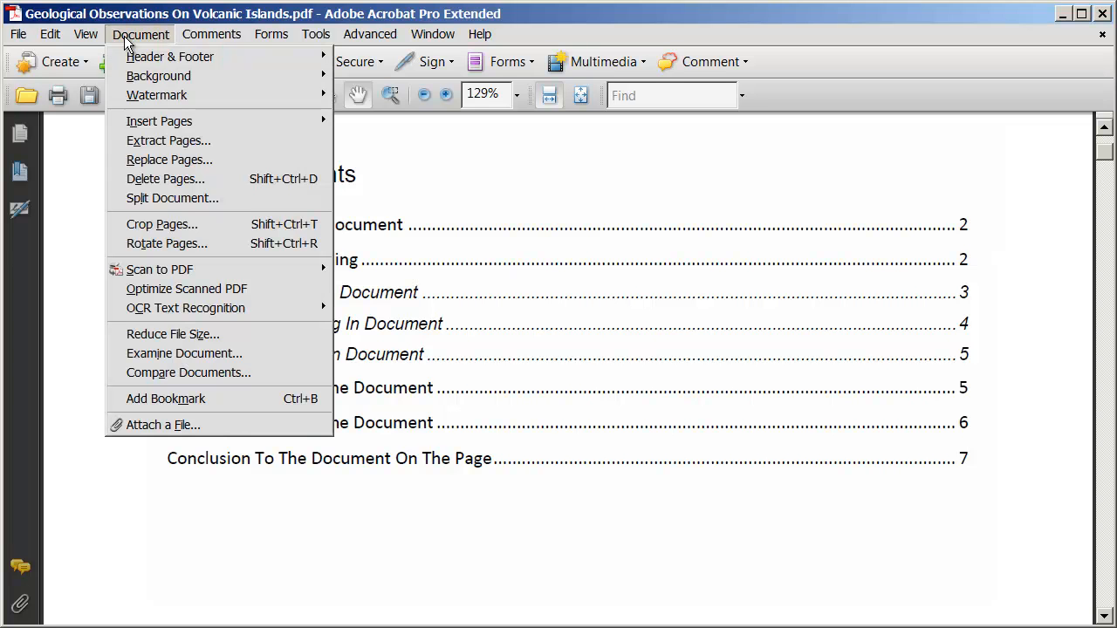
pyautogui.click(165, 178)
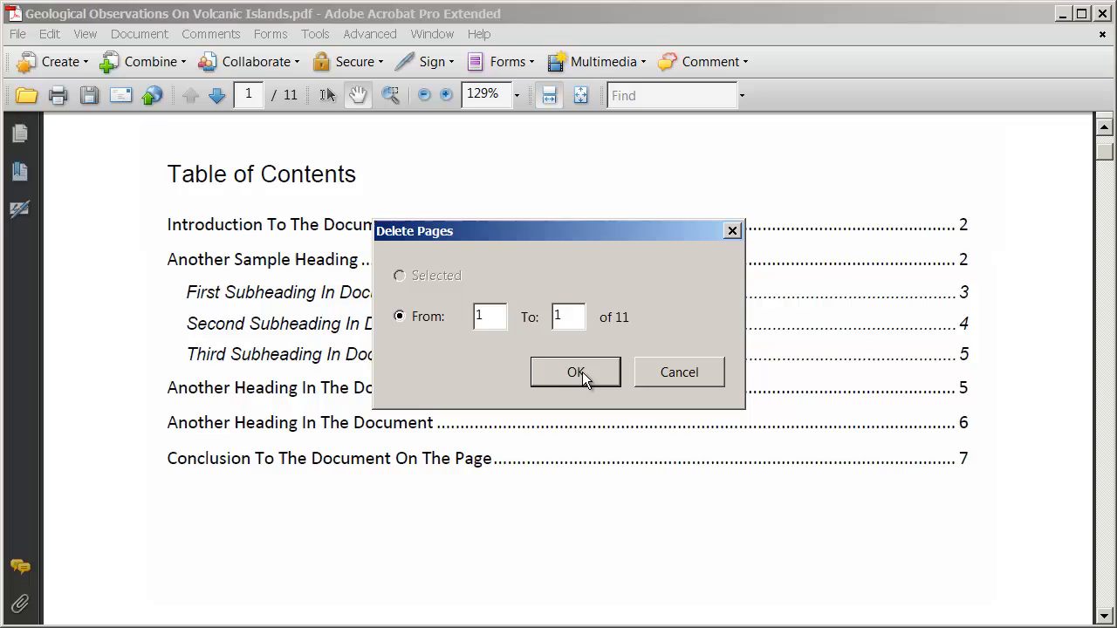
pyautogui.click(575, 372)
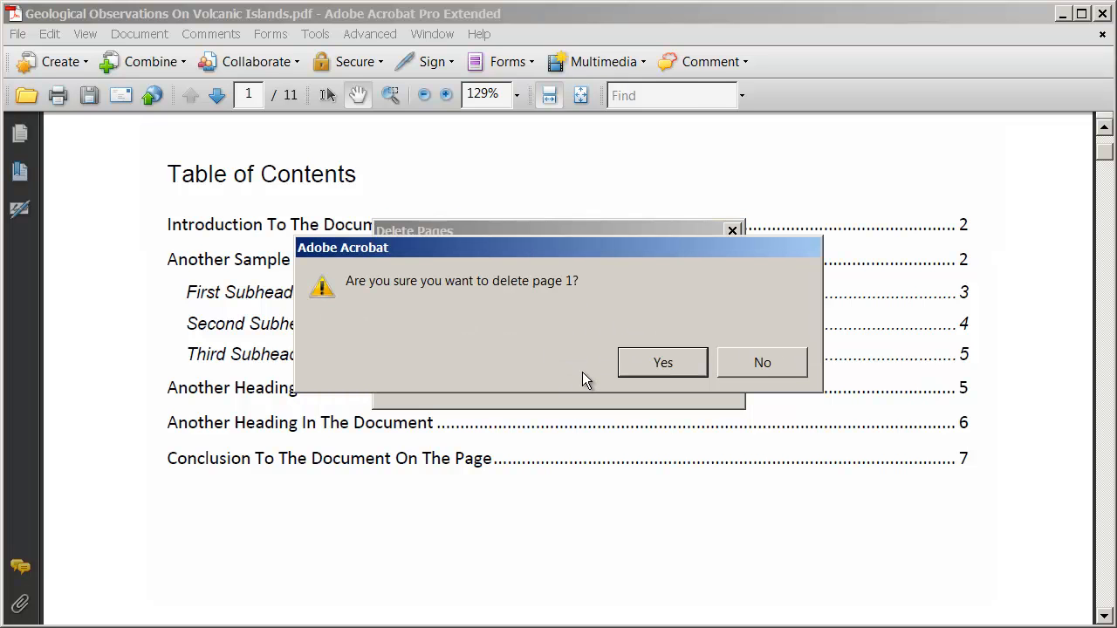
pyautogui.moveTo(574, 289)
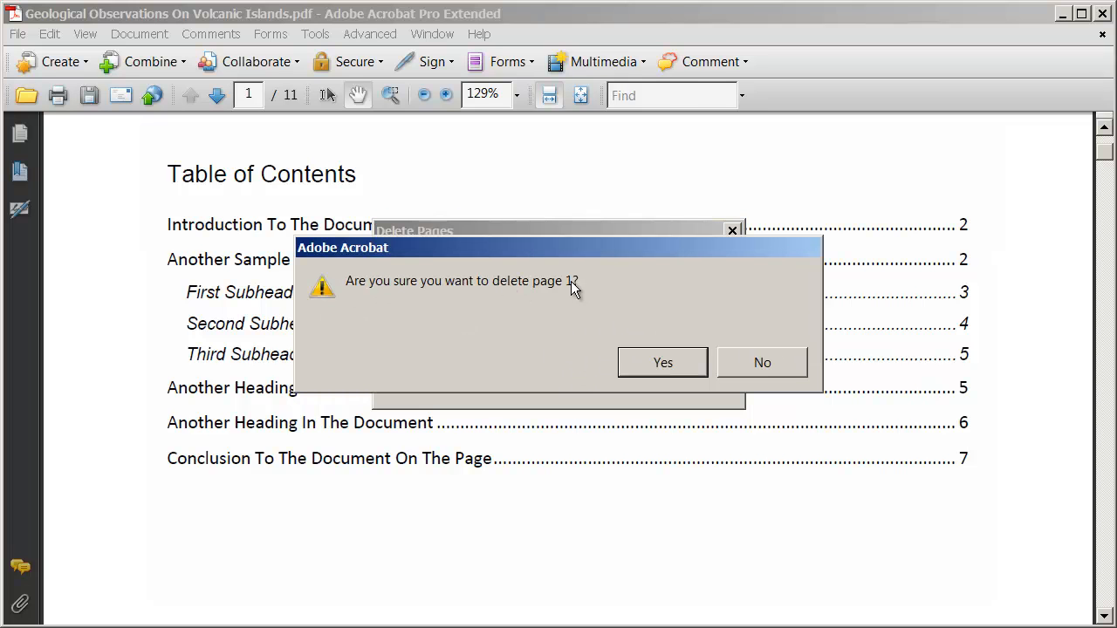
pyautogui.click(662, 362)
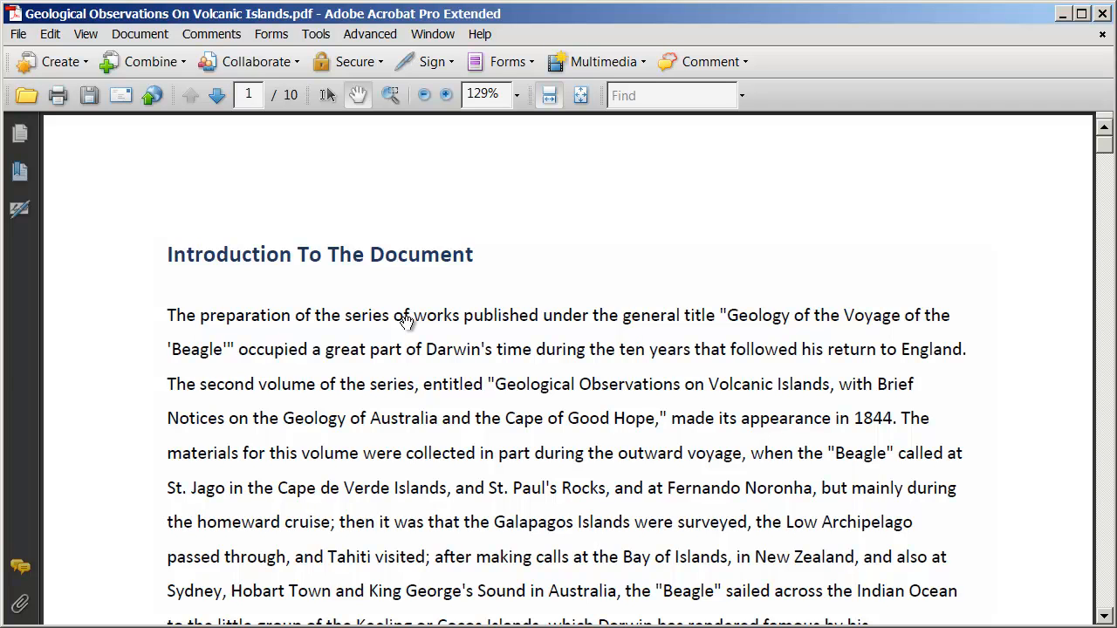
pyautogui.click(50, 35)
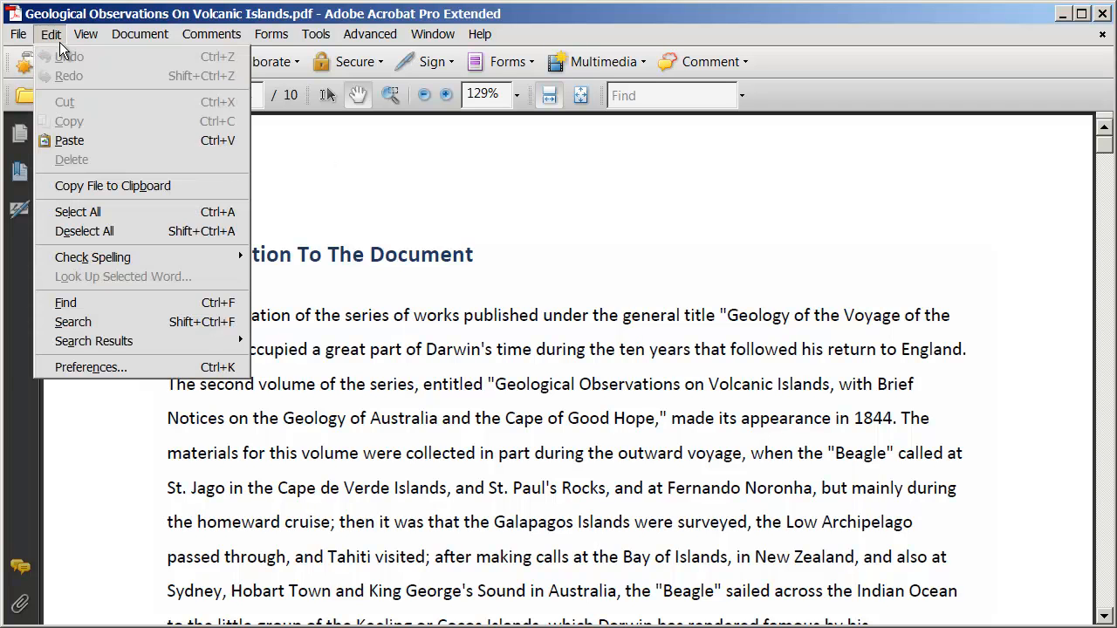
pyautogui.moveTo(120, 76)
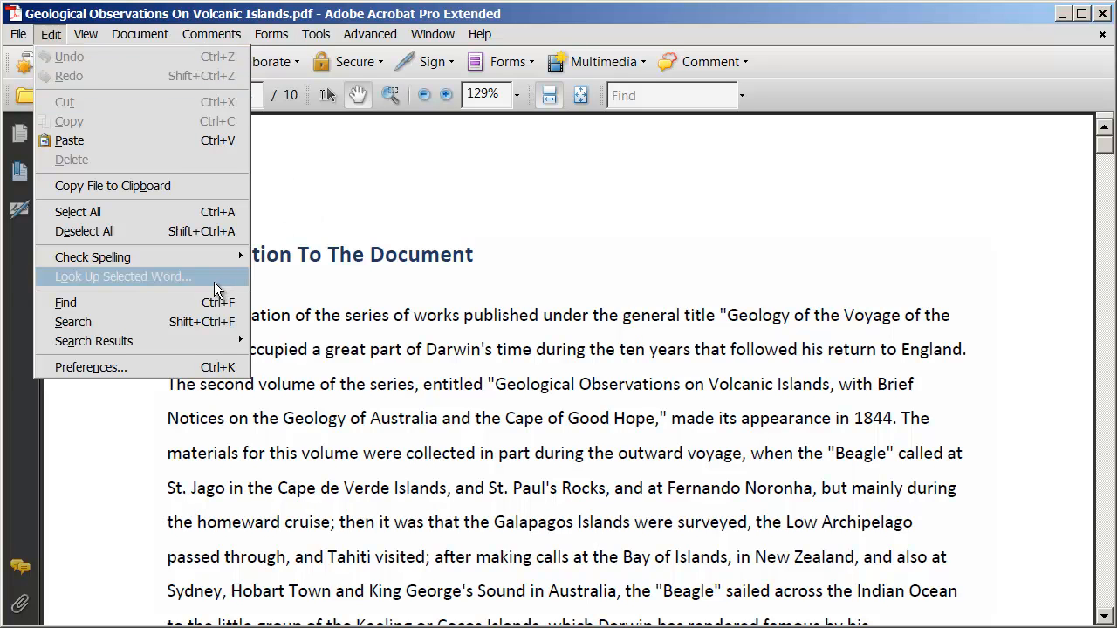
pyautogui.click(495, 318)
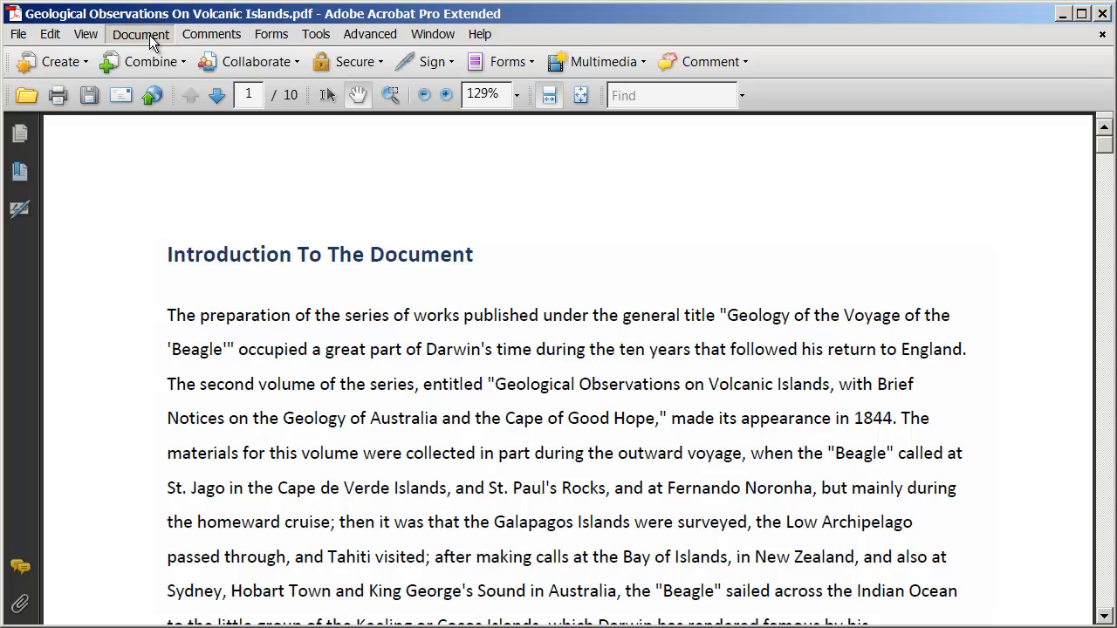
# Open Extract Pages and set the range from page 8 to 10
pyautogui.click(141, 34)
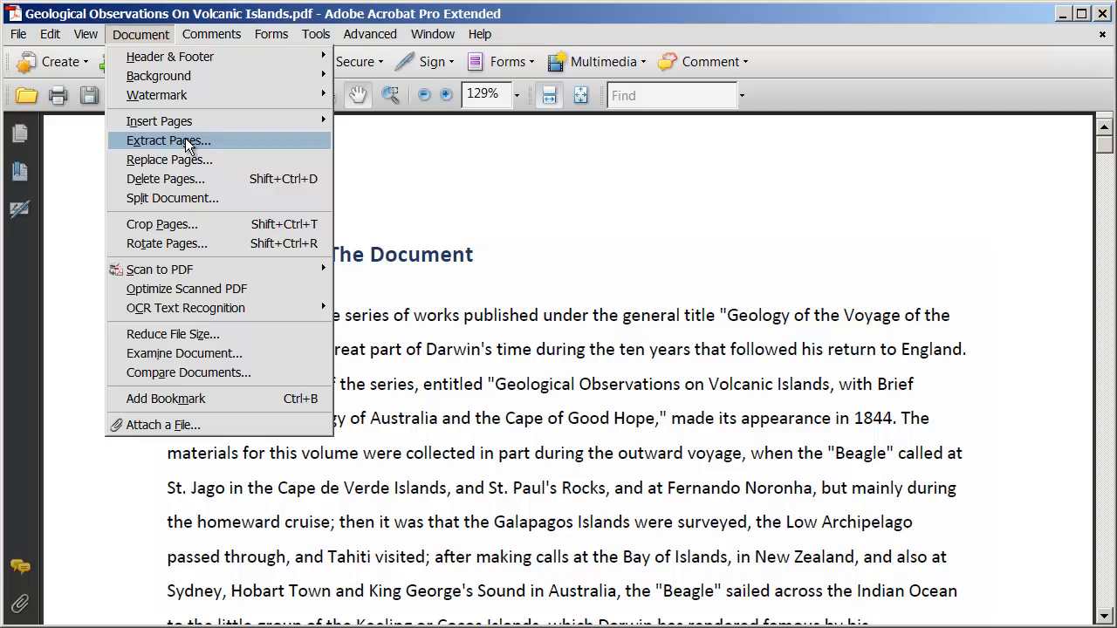
pyautogui.click(168, 141)
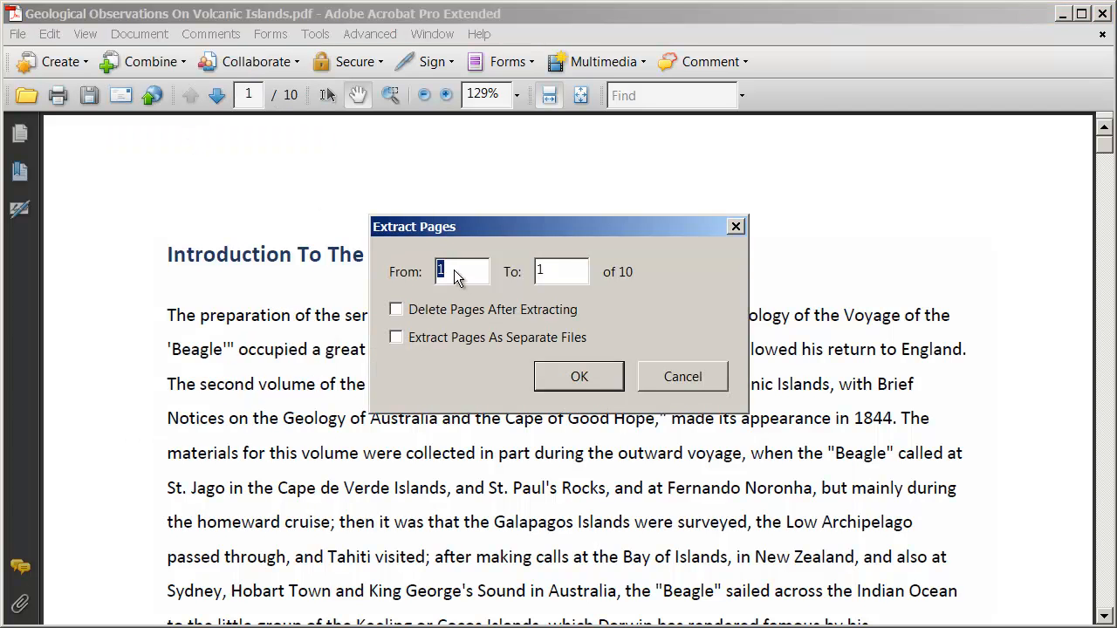
pyautogui.write('8')
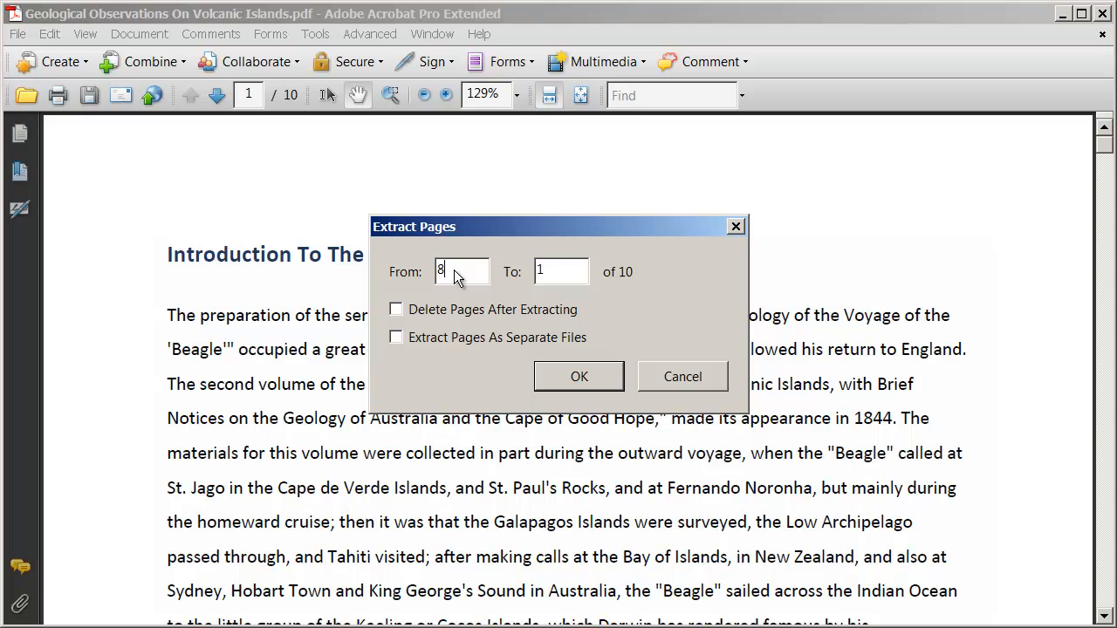
pyautogui.click(562, 272)
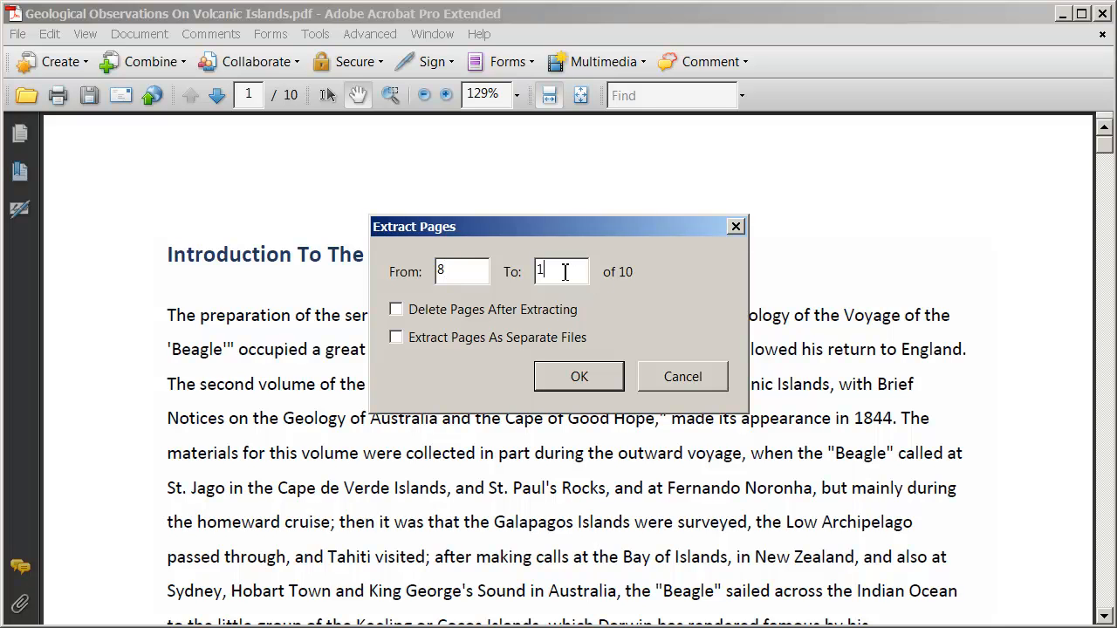
pyautogui.write('10')
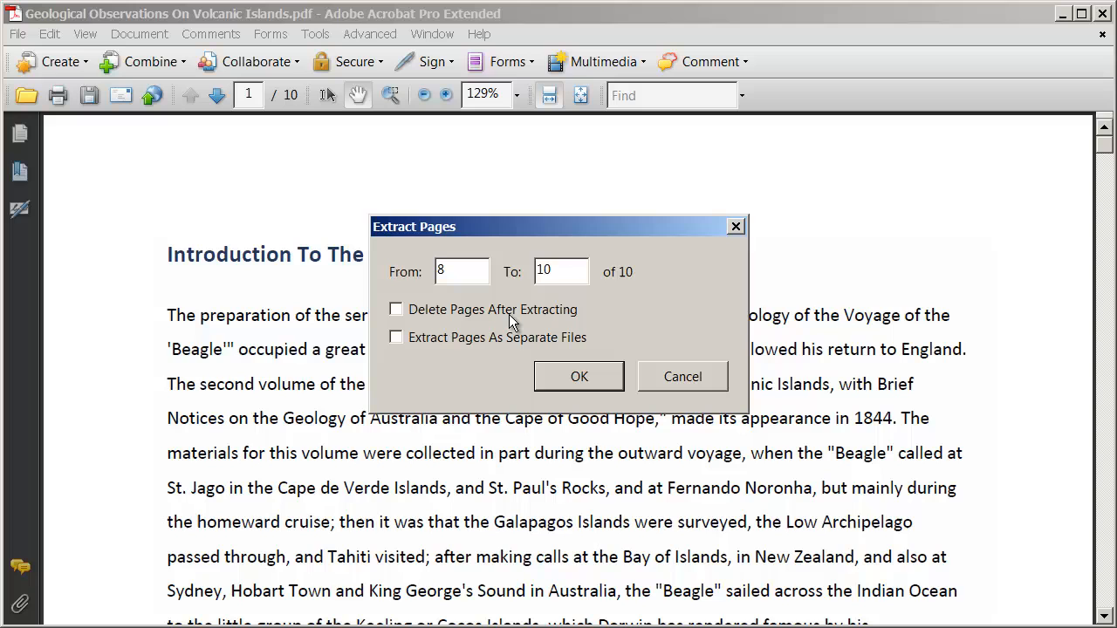
pyautogui.moveTo(607, 325)
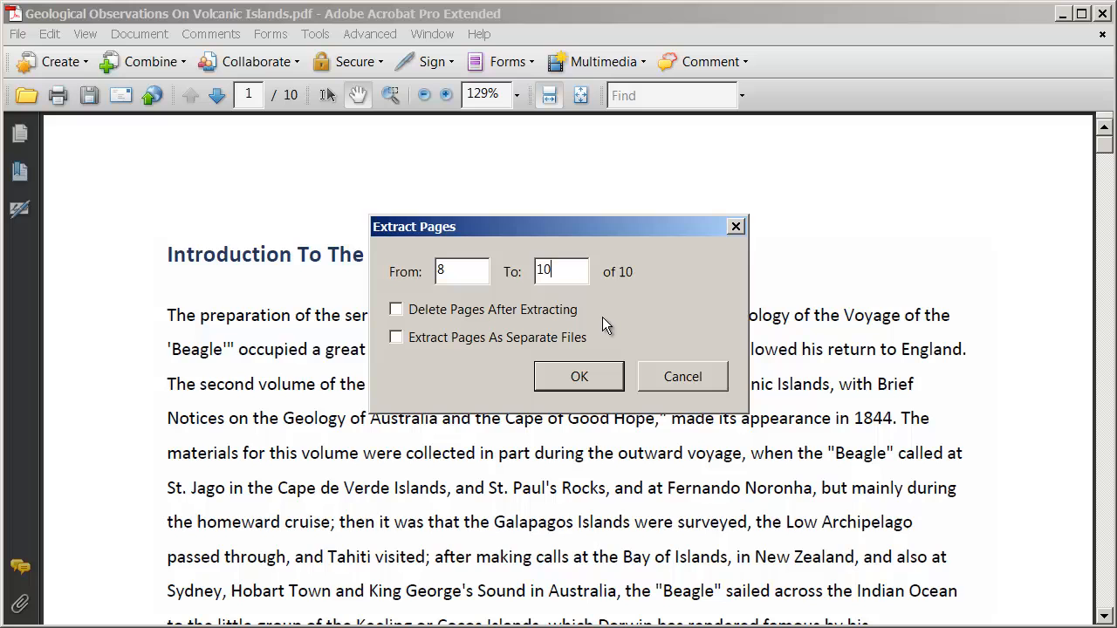
pyautogui.moveTo(496, 349)
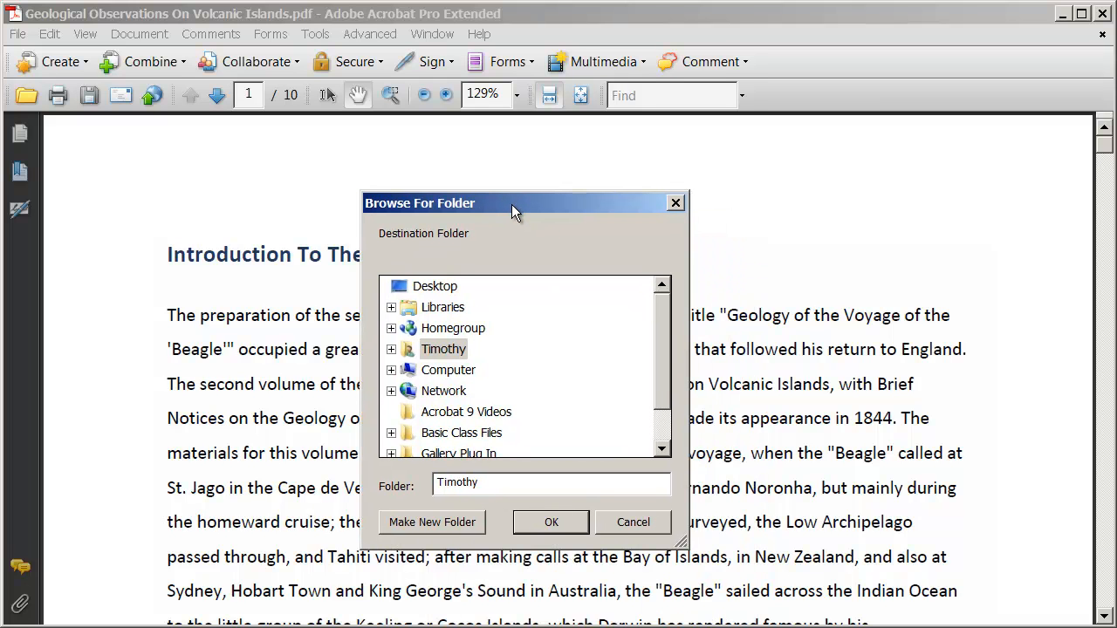
pyautogui.moveTo(510, 351)
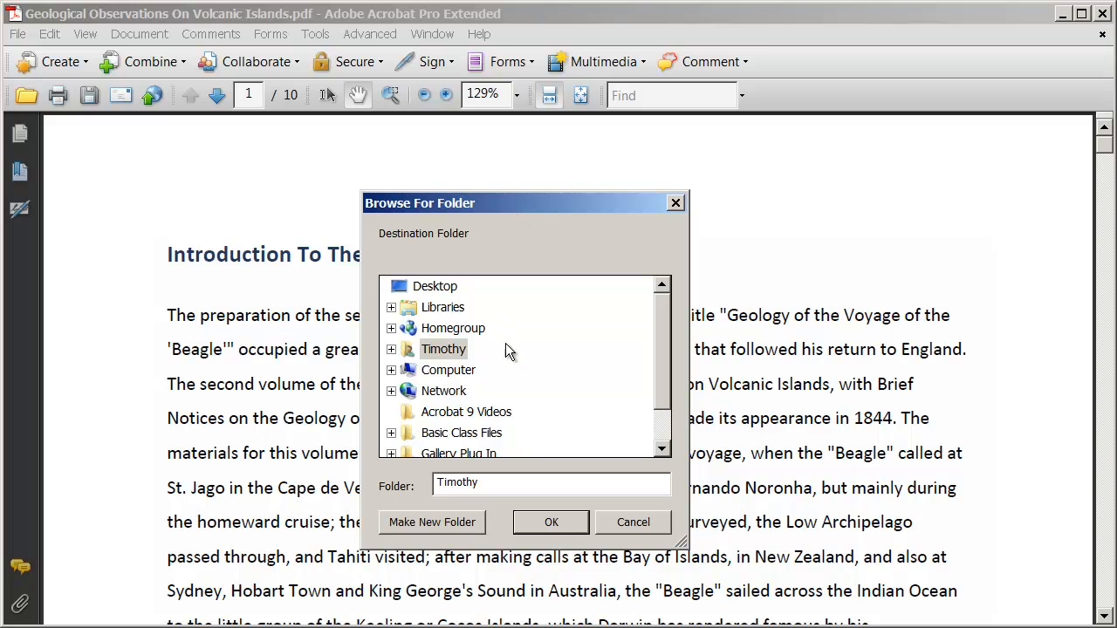
# Create an 'Extracted Pages PDF' folder on the Desktop and extract the pages into it
pyautogui.click(391, 349)
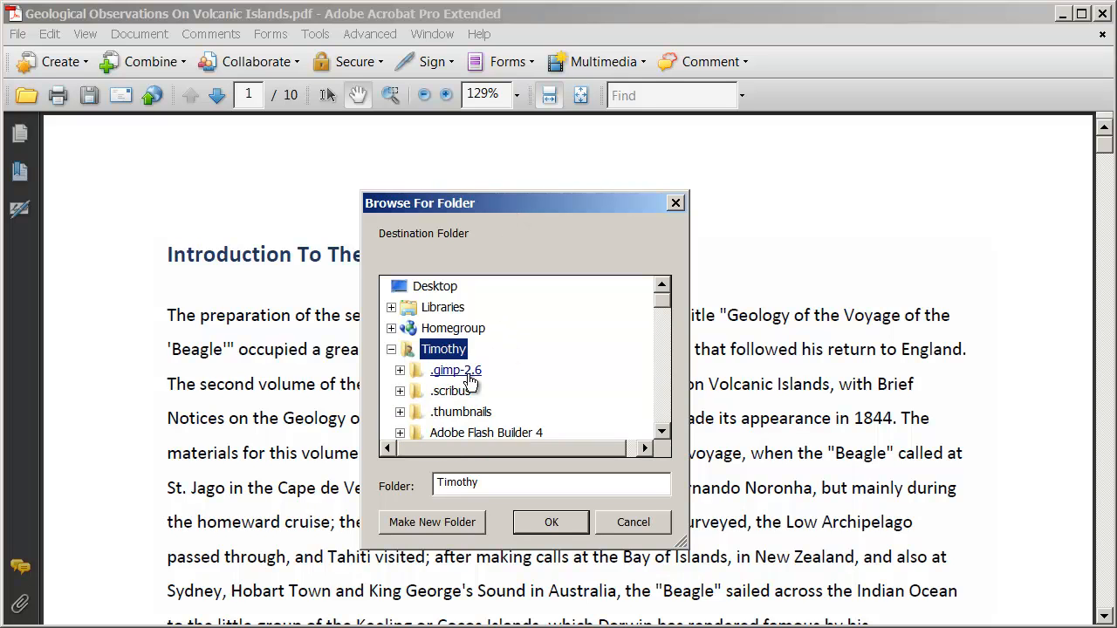
pyautogui.click(434, 286)
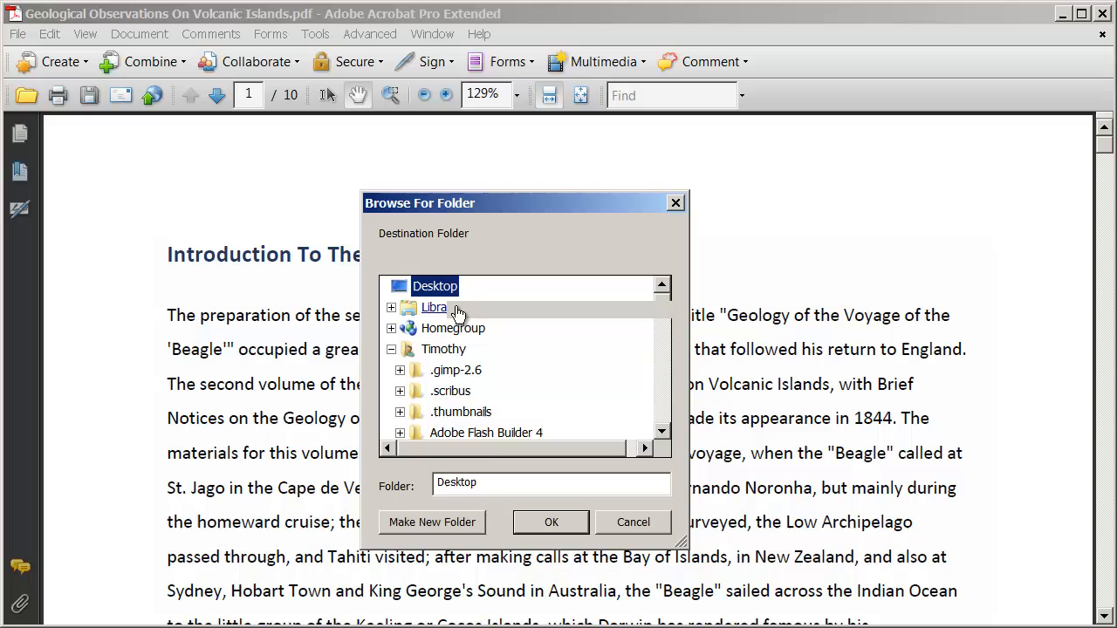
pyautogui.click(432, 522)
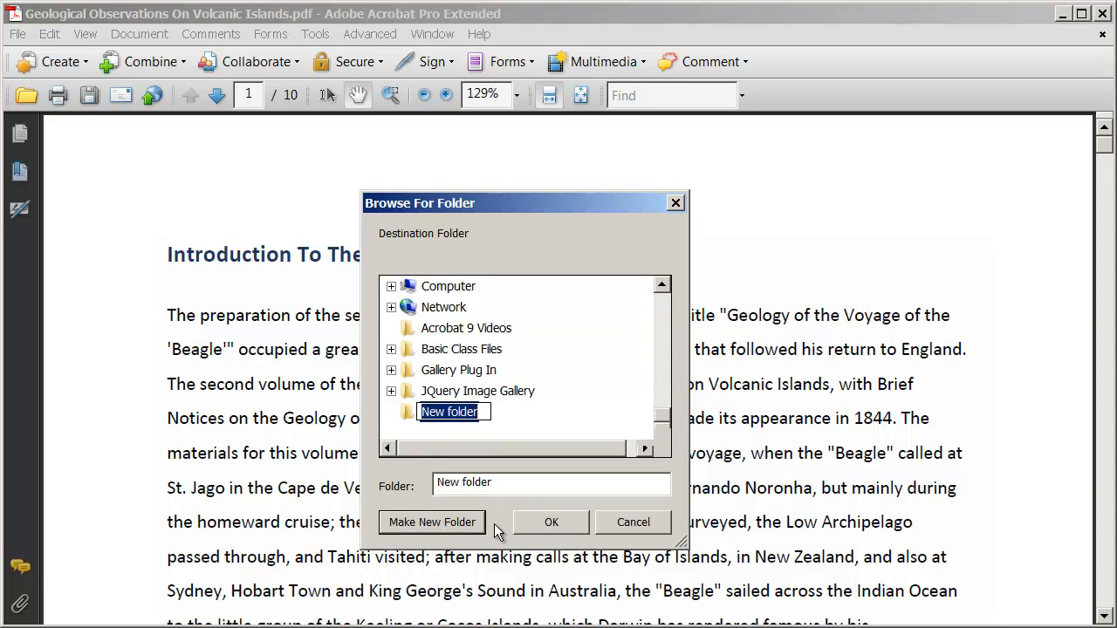
pyautogui.write('Exact')
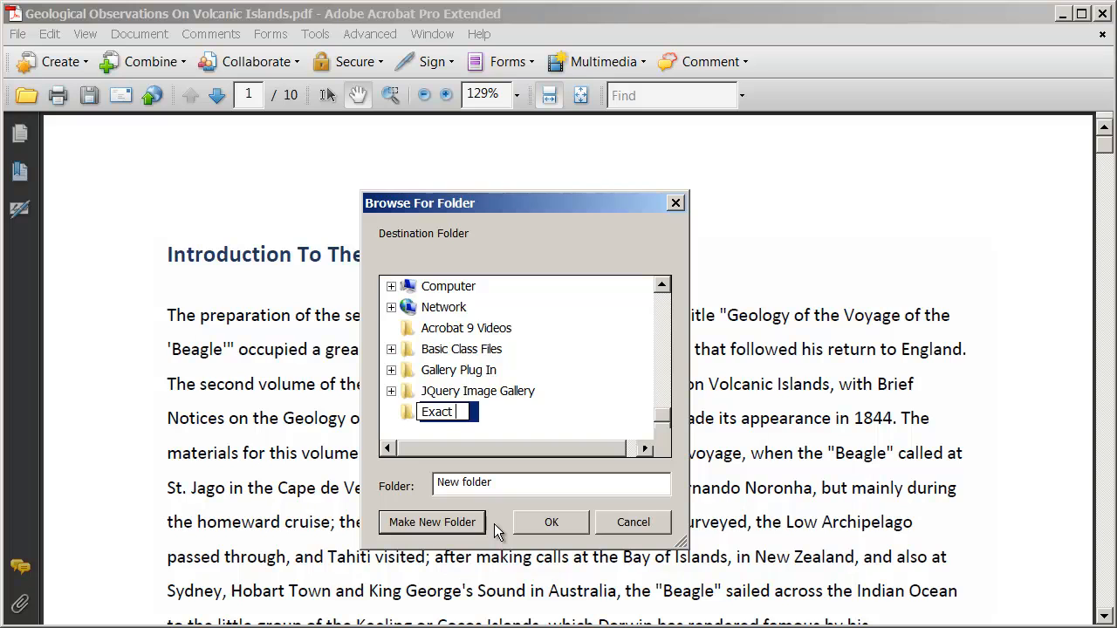
pyautogui.press('Backspace')
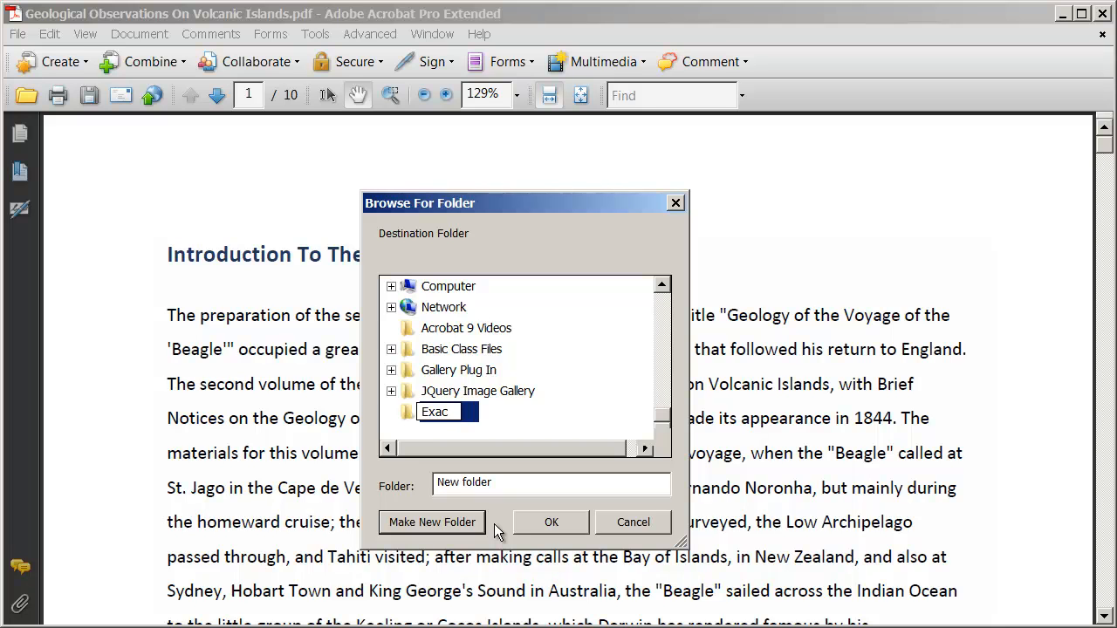
pyautogui.write('Extracted Pages')
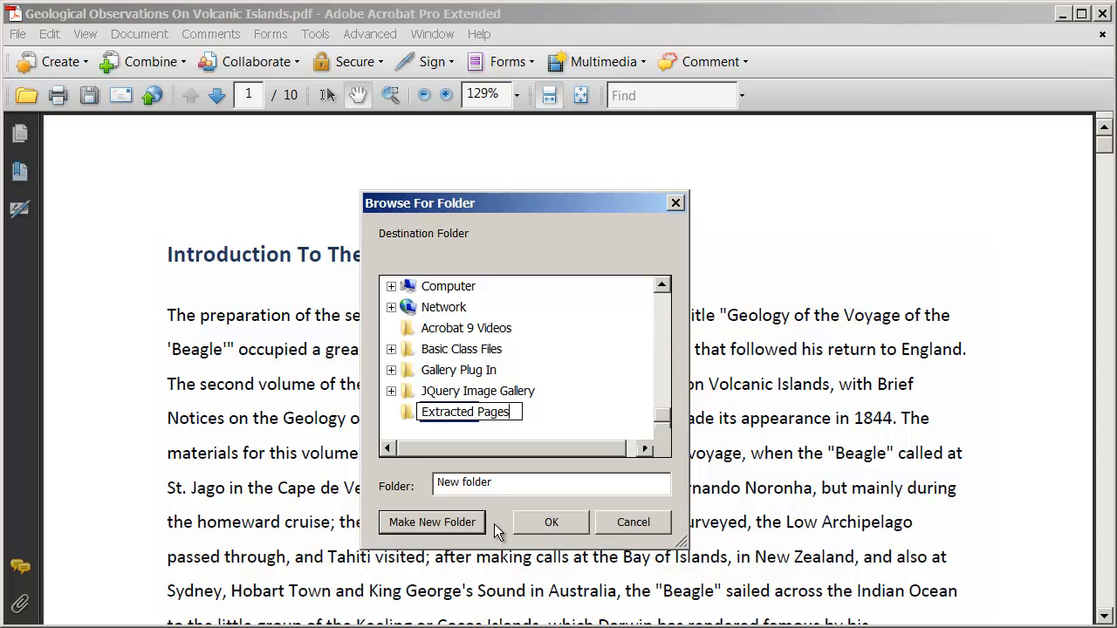
pyautogui.write('PDF')
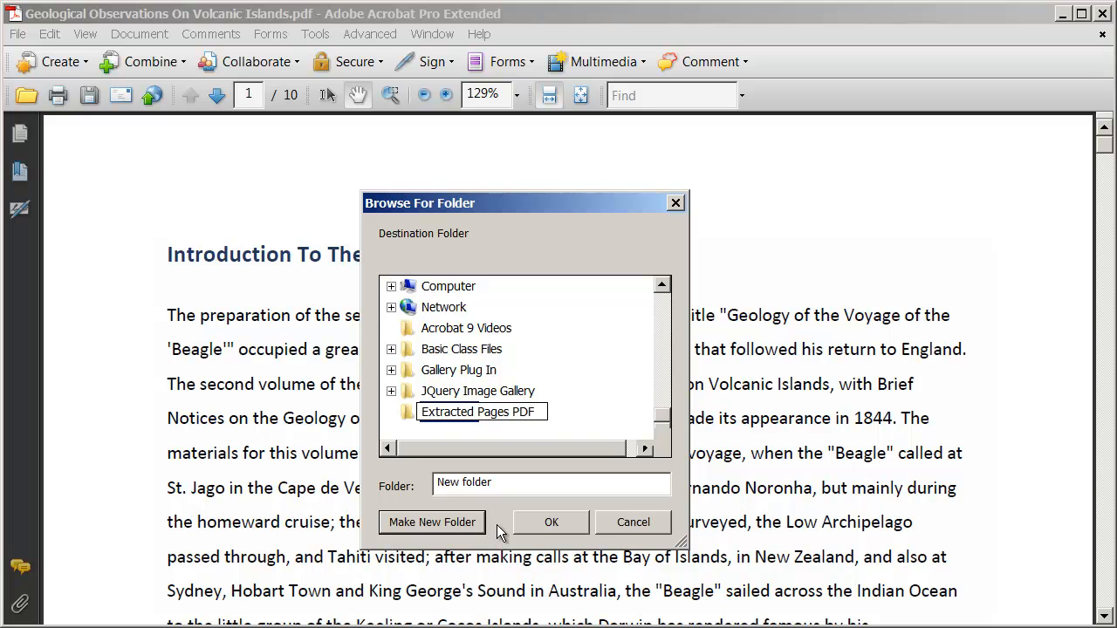
pyautogui.click(477, 369)
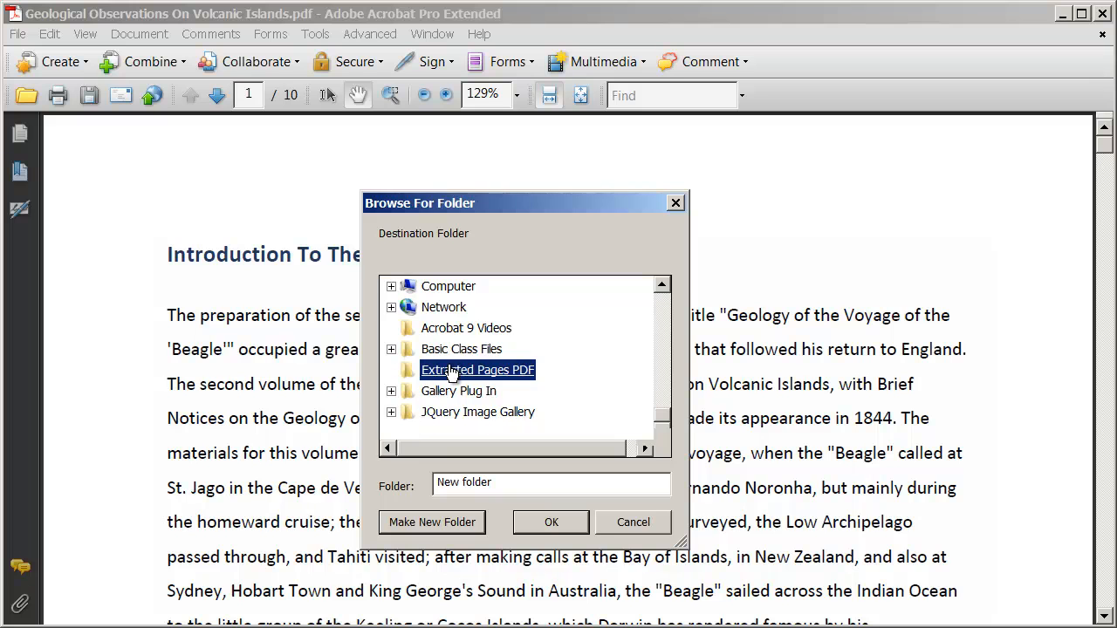
pyautogui.click(633, 522)
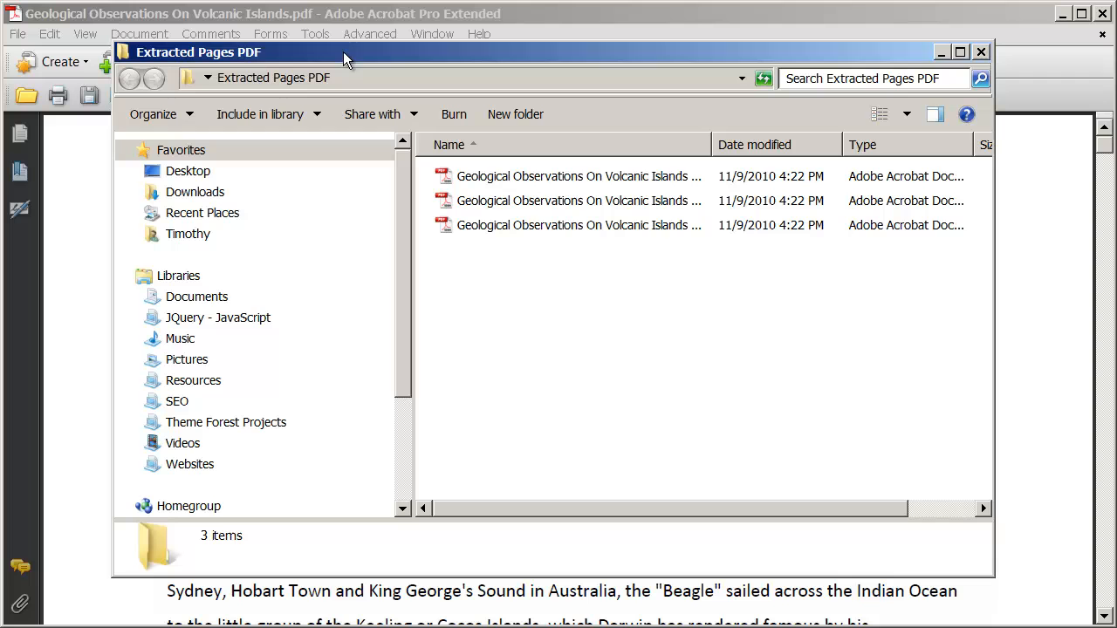
# View details of the extracted files, then close the Extracted Pages PDF folder
pyautogui.click(579, 176)
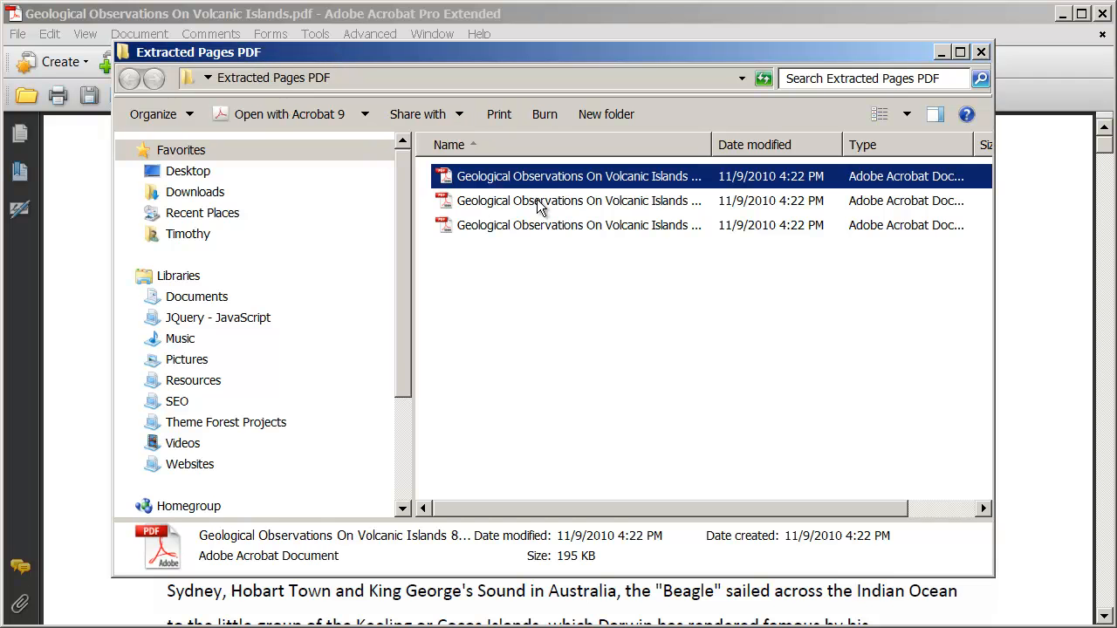
pyautogui.click(579, 225)
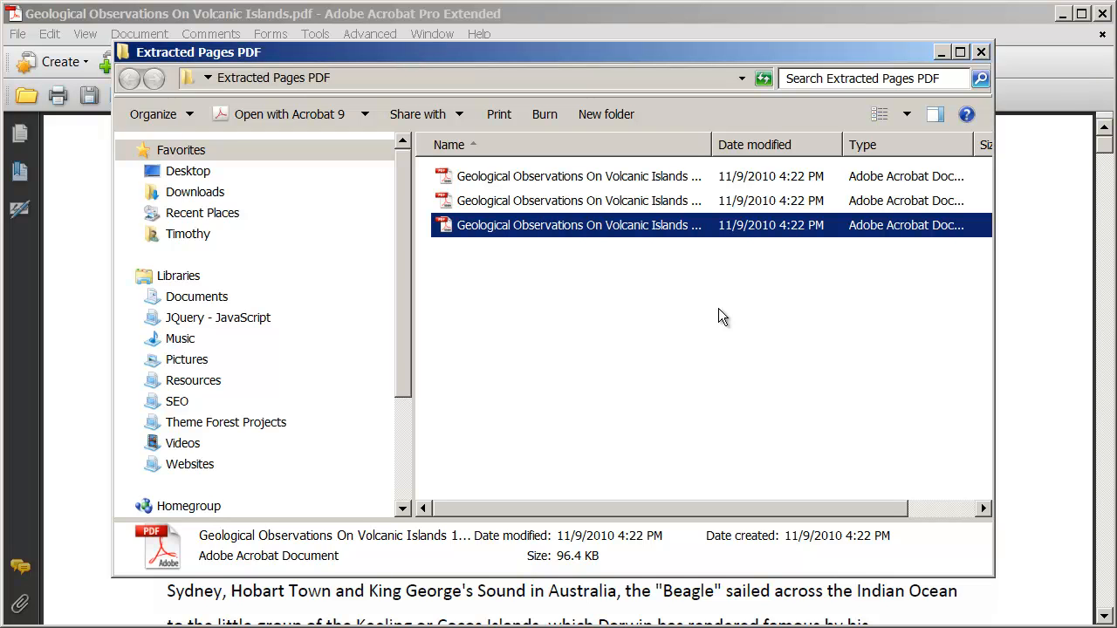
pyautogui.moveTo(984, 67)
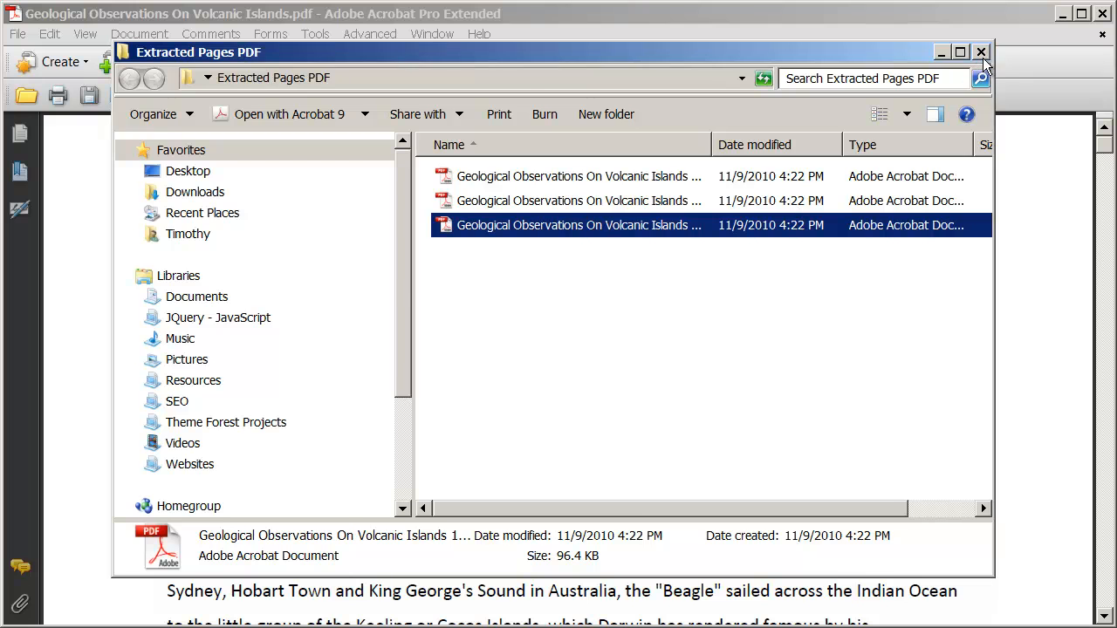
pyautogui.click(139, 34)
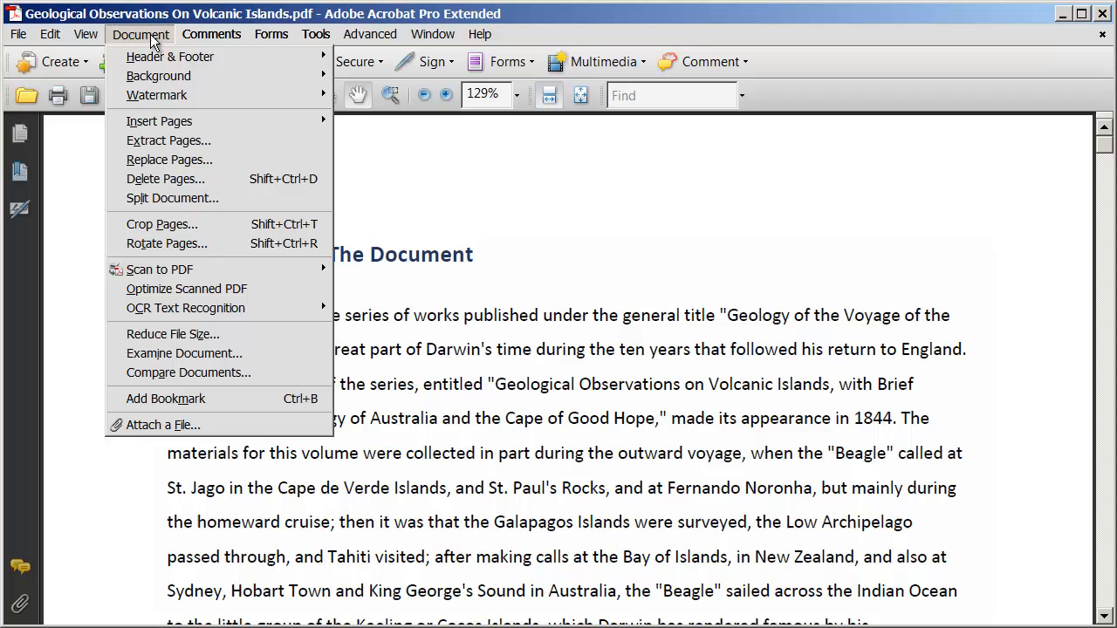
pyautogui.moveTo(236, 166)
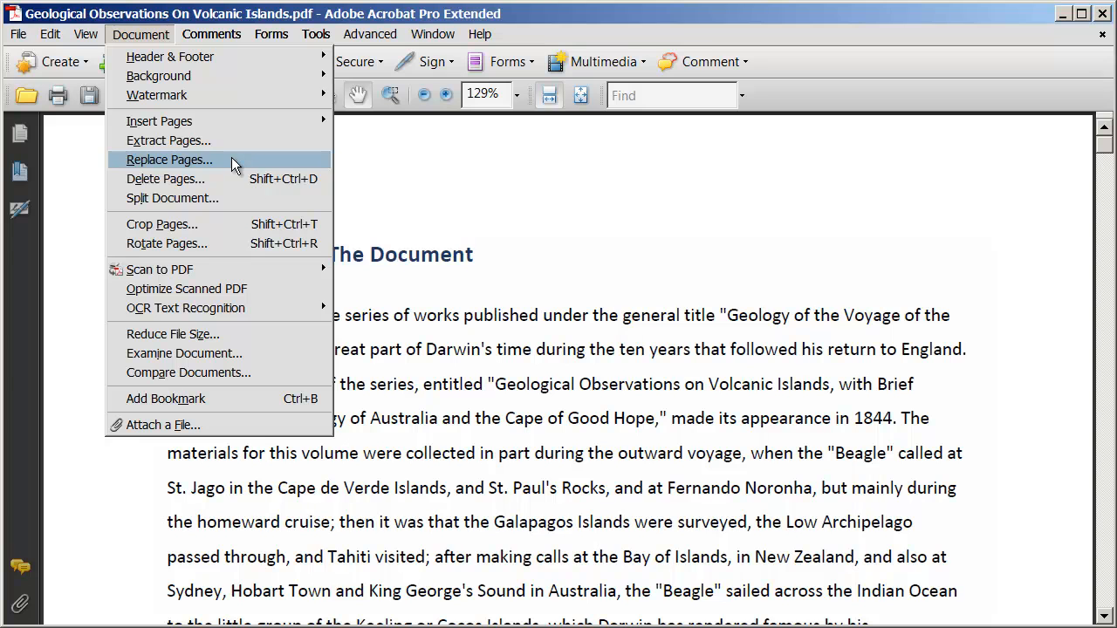
pyautogui.moveTo(273, 229)
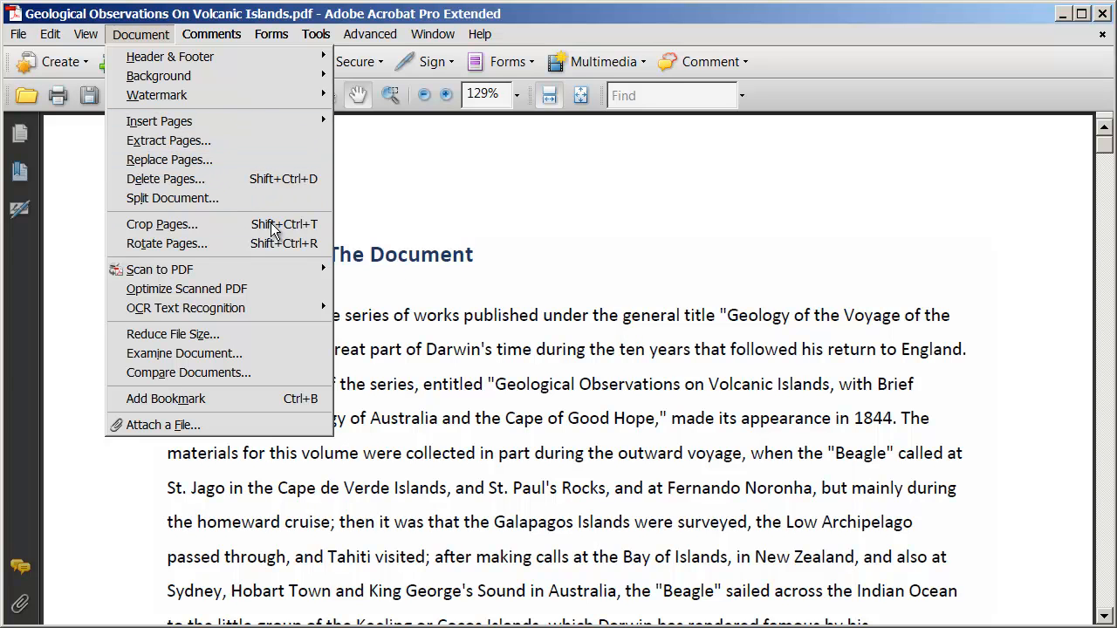
pyautogui.click(526, 399)
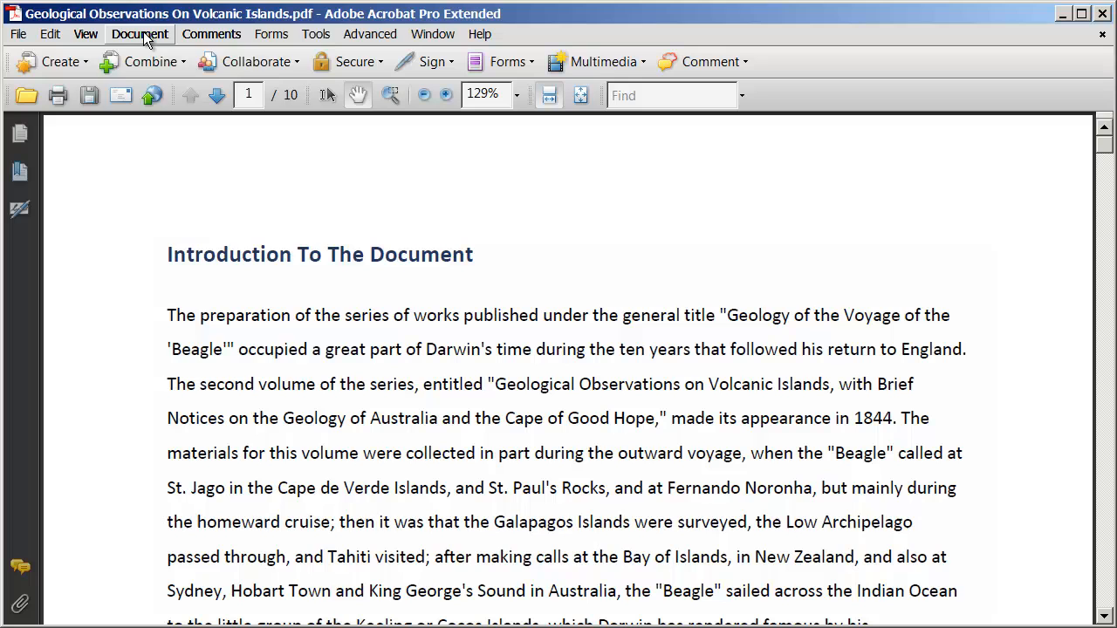
pyautogui.click(139, 34)
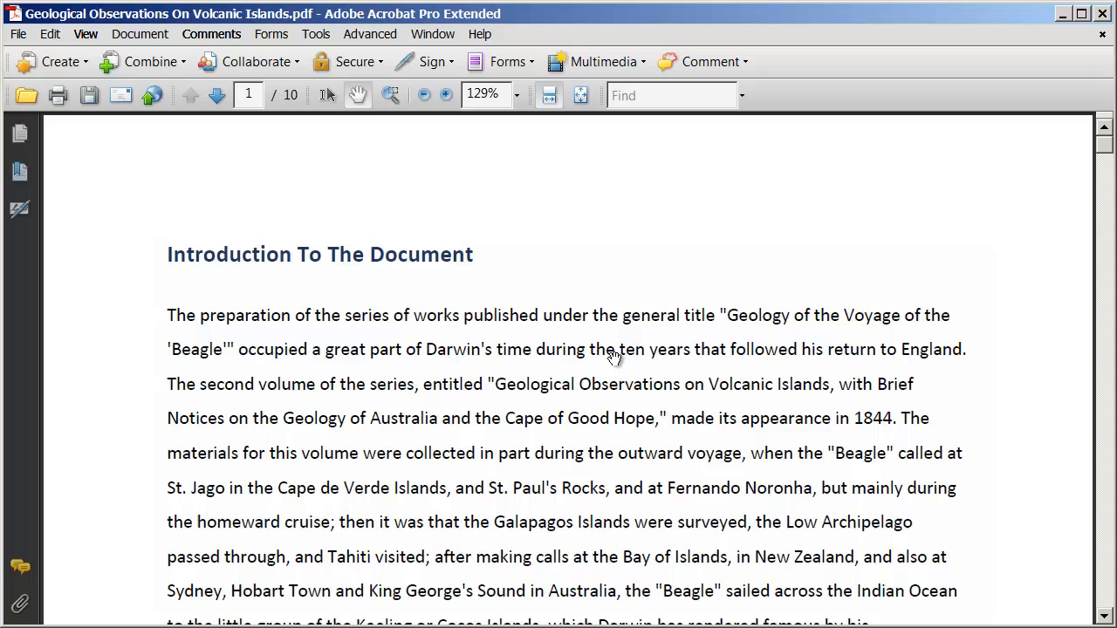
pyautogui.click(140, 33)
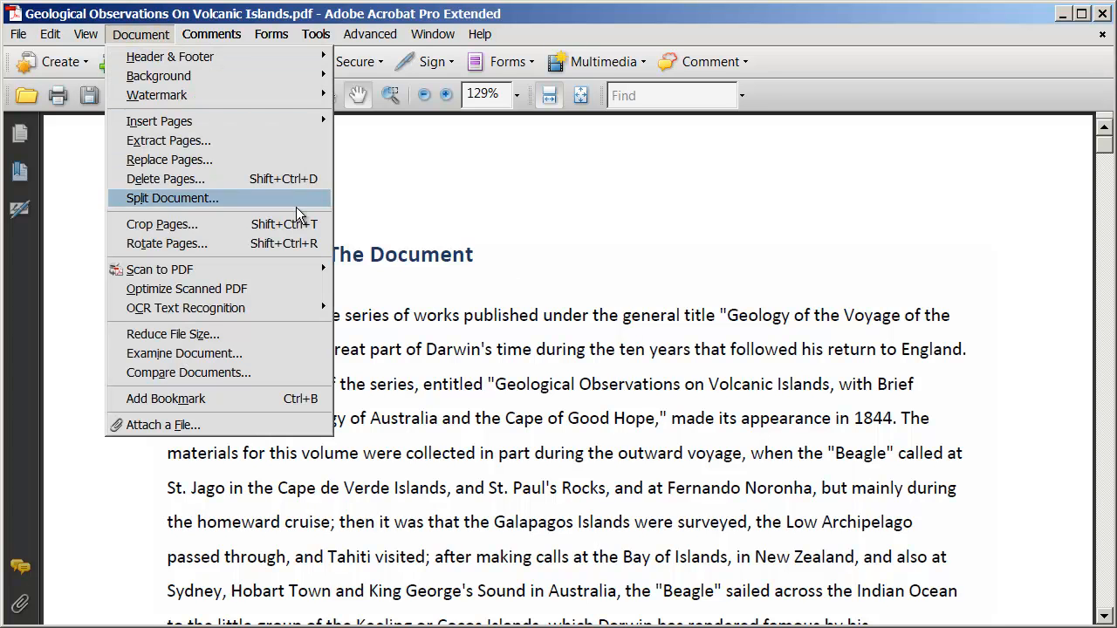
pyautogui.moveTo(217, 205)
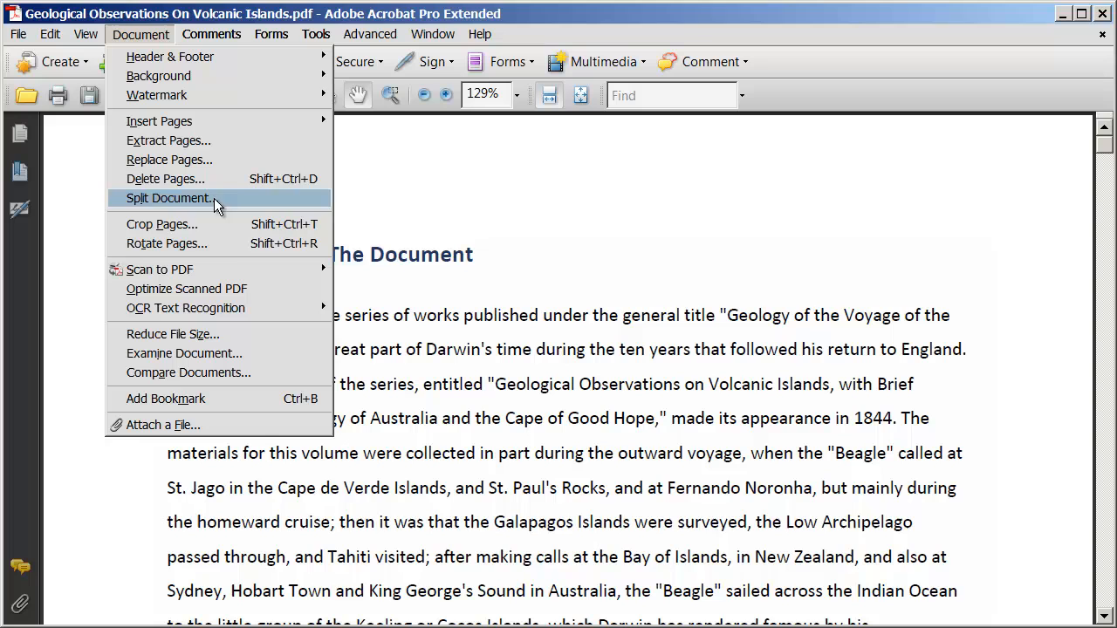
pyautogui.moveTo(207, 207)
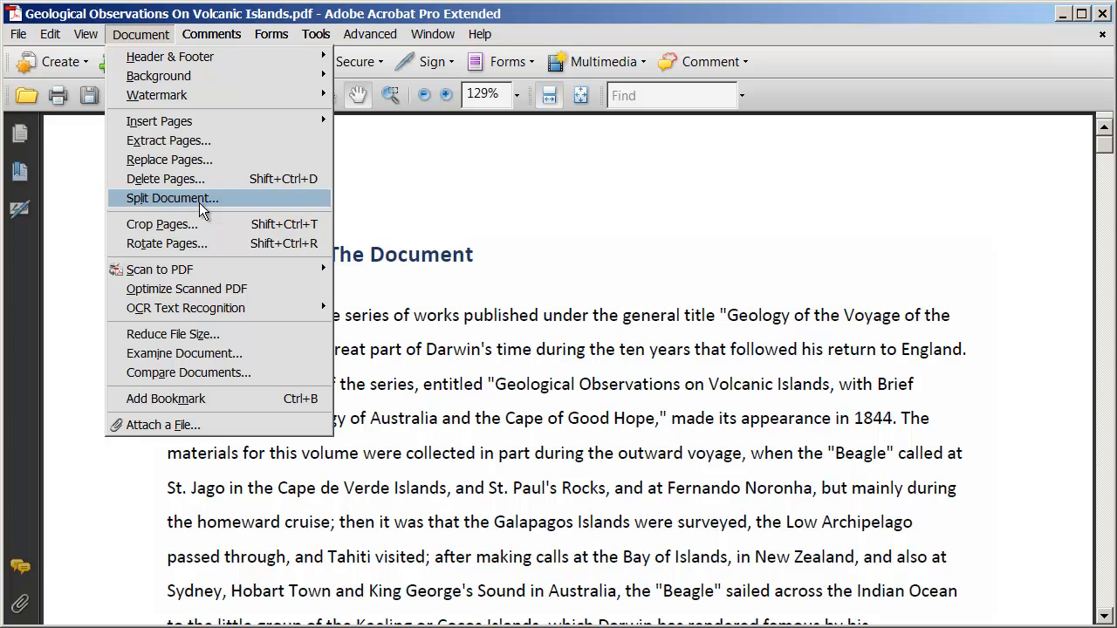
pyautogui.moveTo(203, 217)
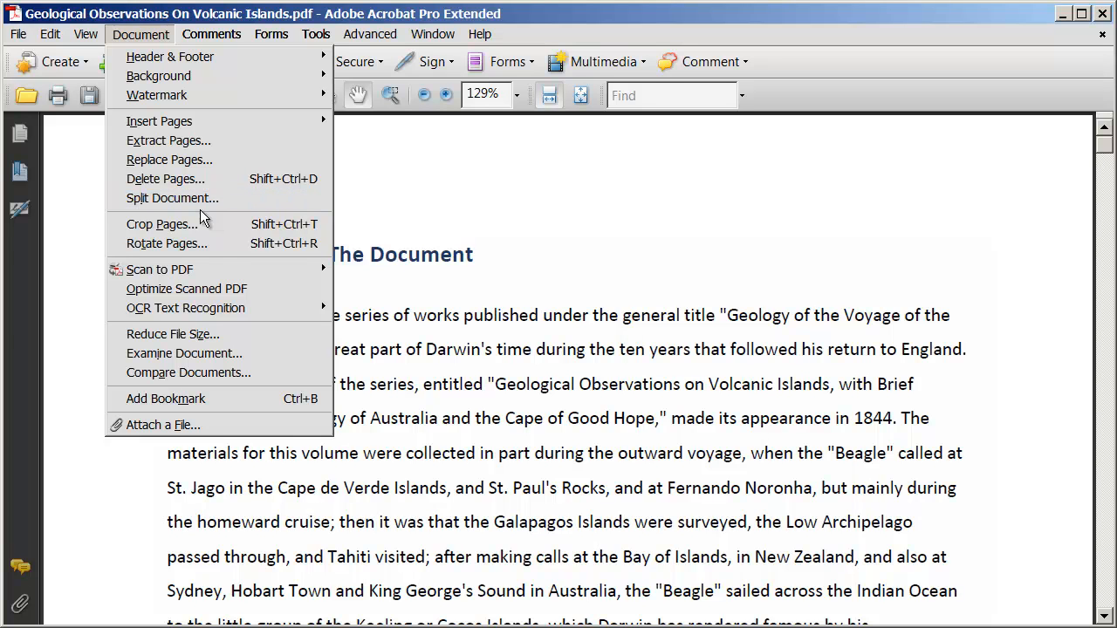
pyautogui.moveTo(166, 244)
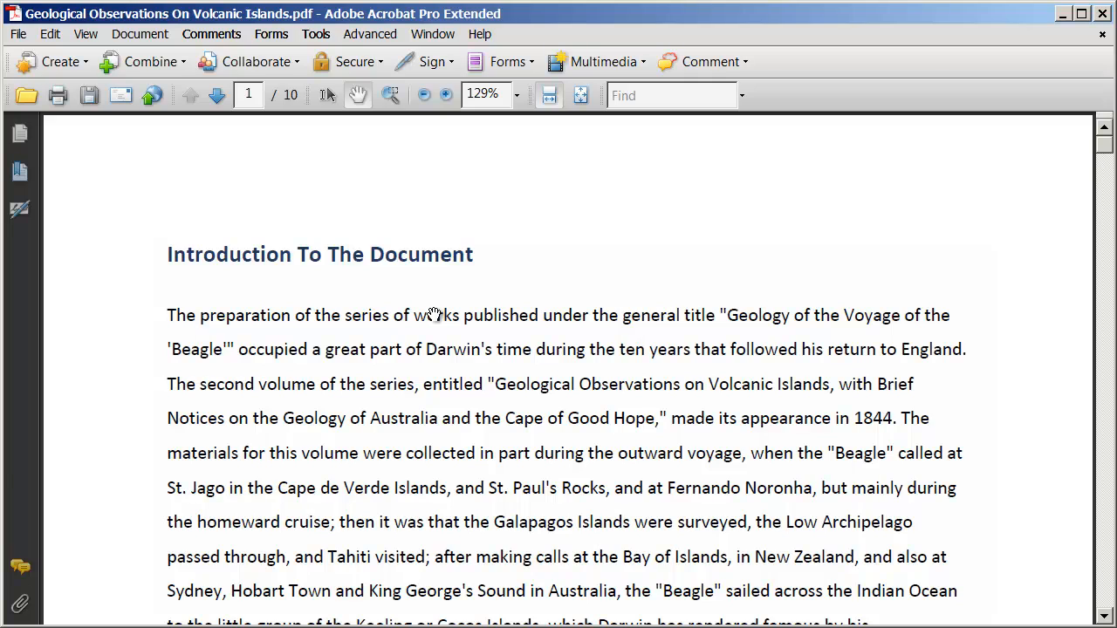
pyautogui.moveTo(493, 337)
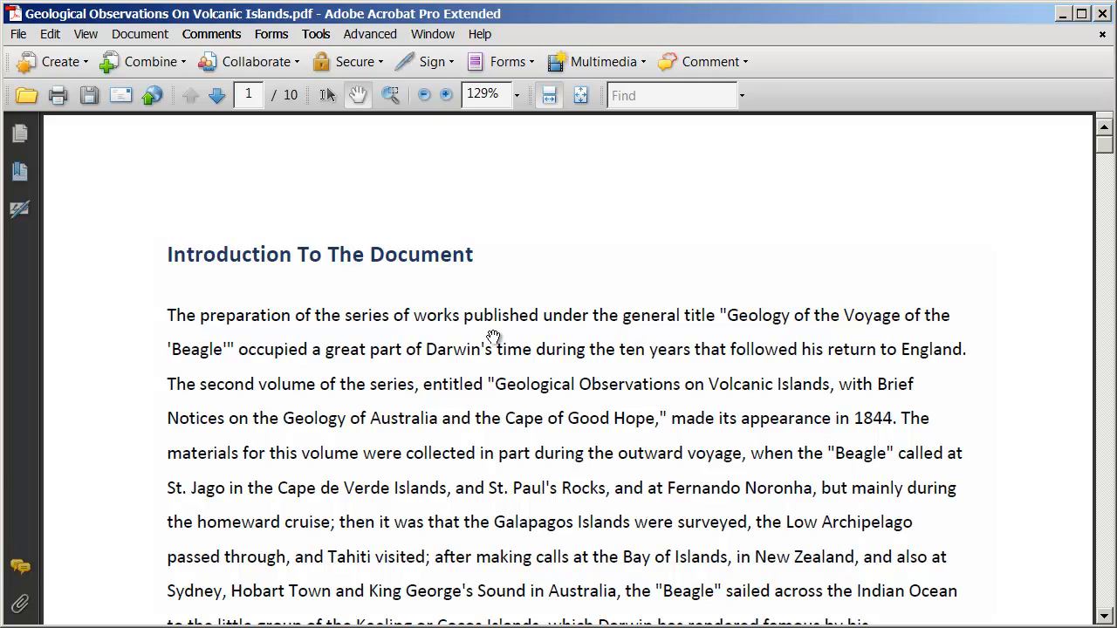
# Scroll down to page 2 and choose Document > Rotate Pages
pyautogui.scroll(-3)
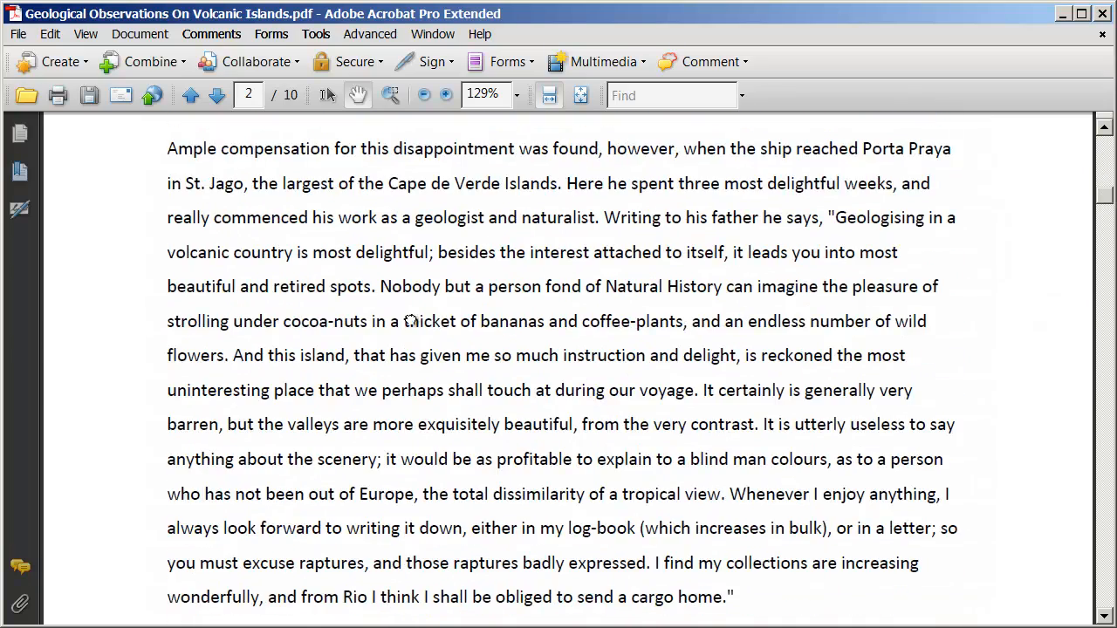
pyautogui.scroll(-3)
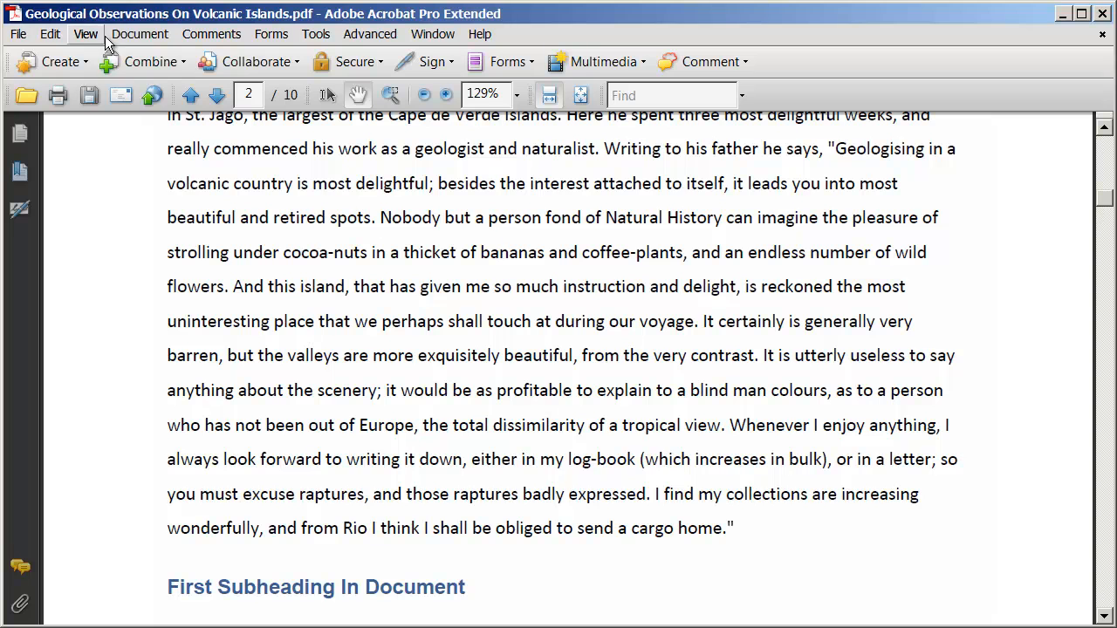
pyautogui.click(140, 34)
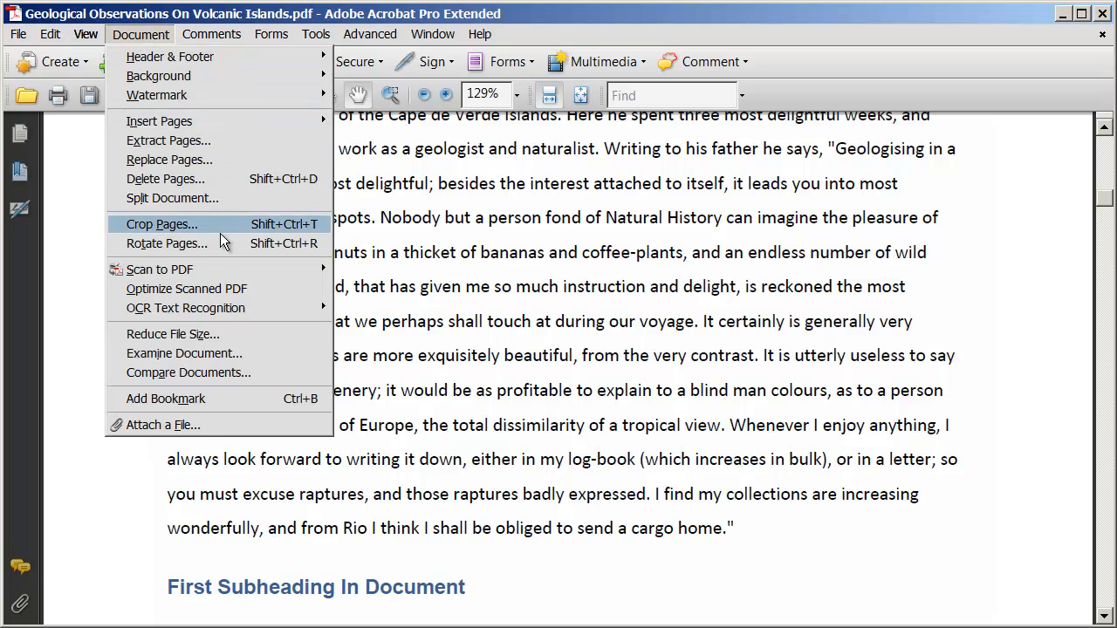
pyautogui.click(166, 244)
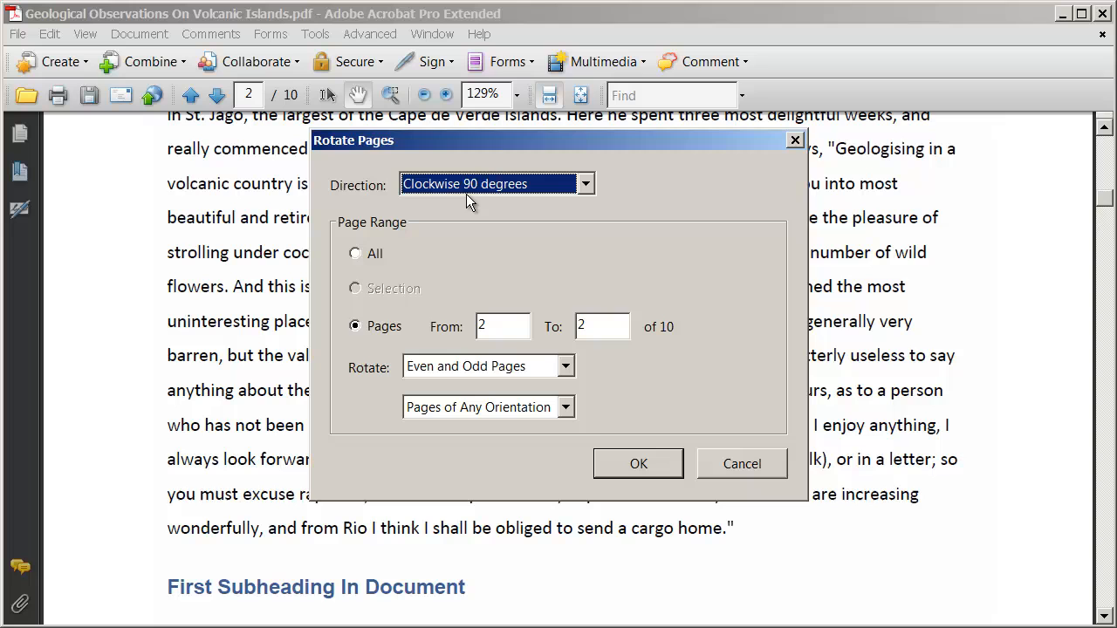
# Rotate page 2 only clockwise 90 degrees, applying to even and odd pages
pyautogui.click(584, 184)
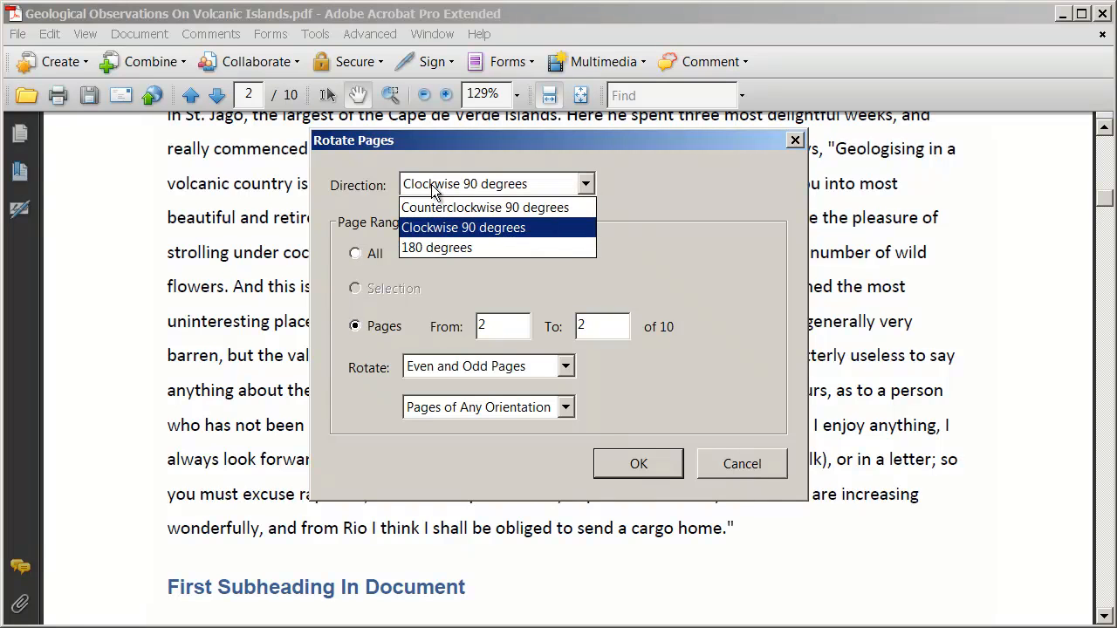
pyautogui.moveTo(490, 192)
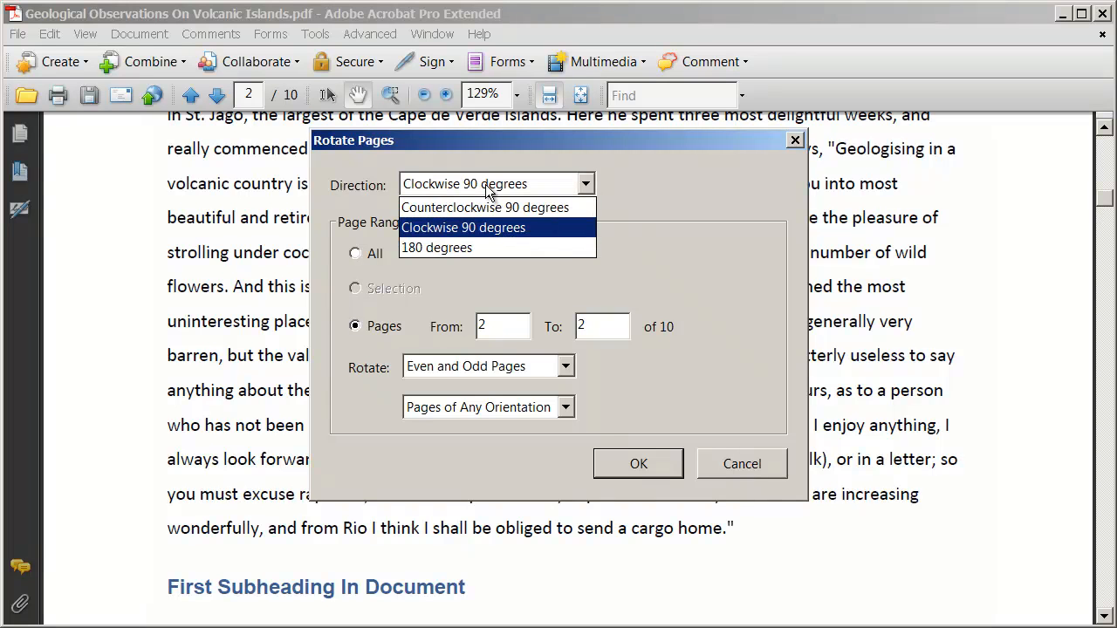
pyautogui.click(463, 227)
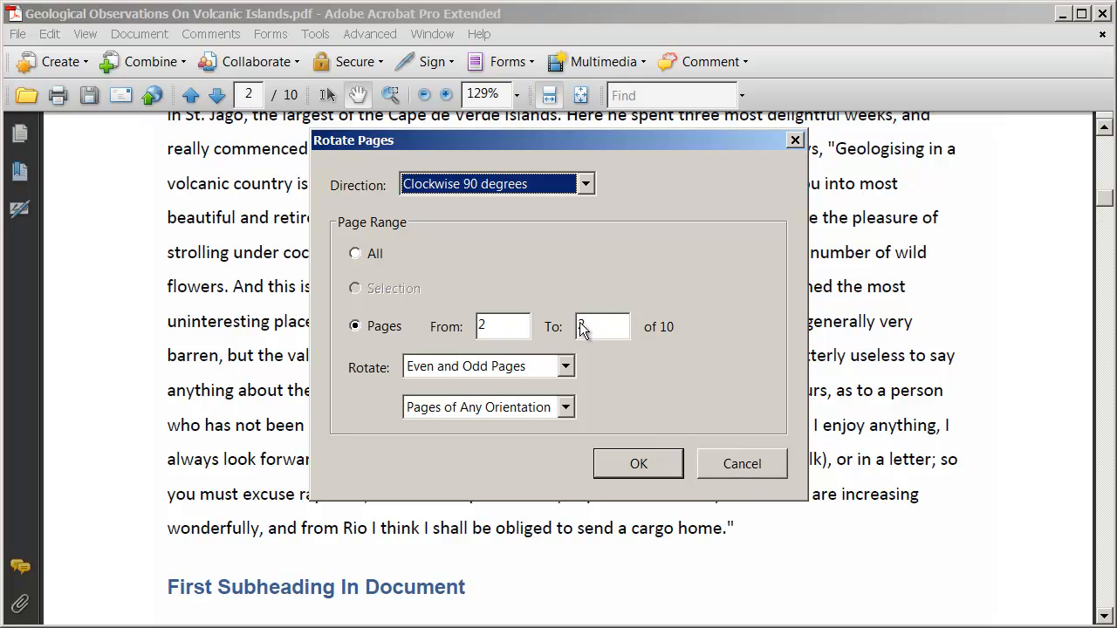
pyautogui.write('2')
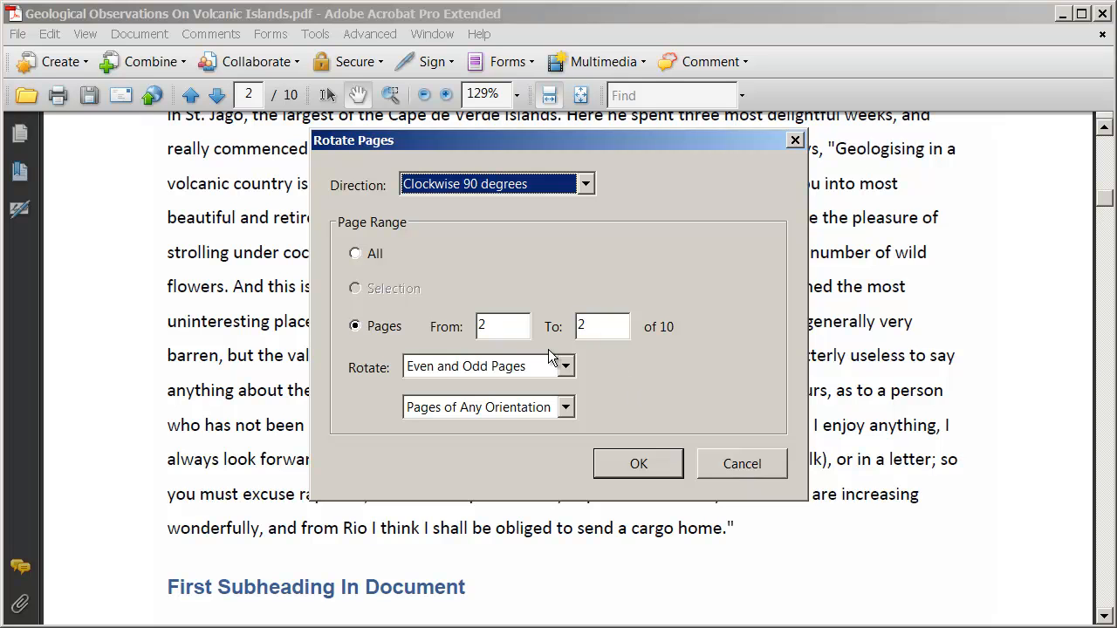
pyautogui.click(565, 366)
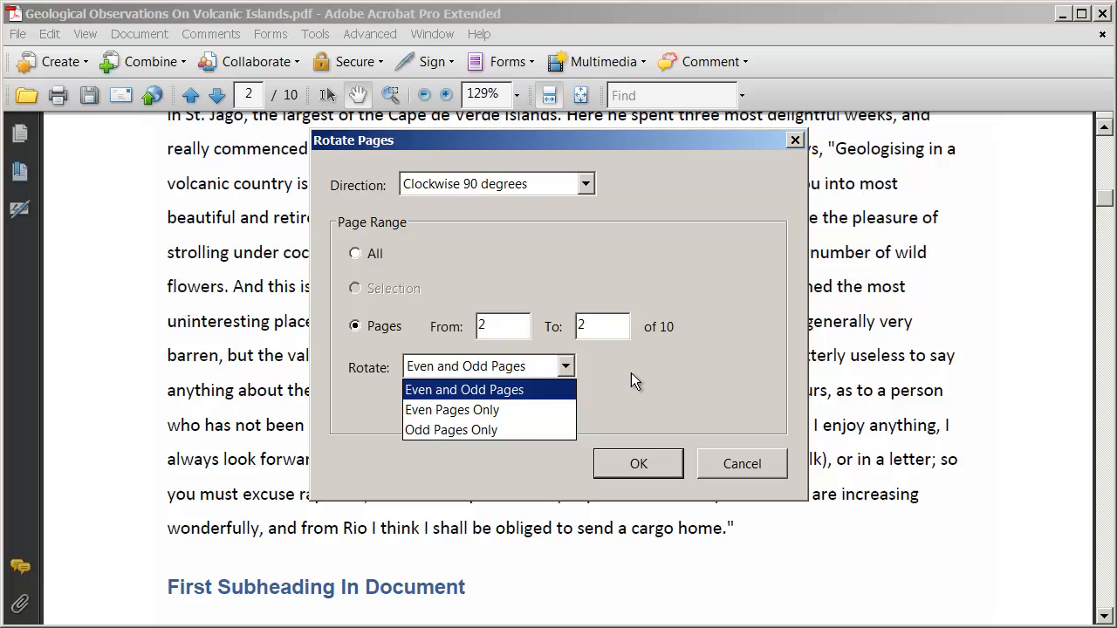
pyautogui.click(465, 389)
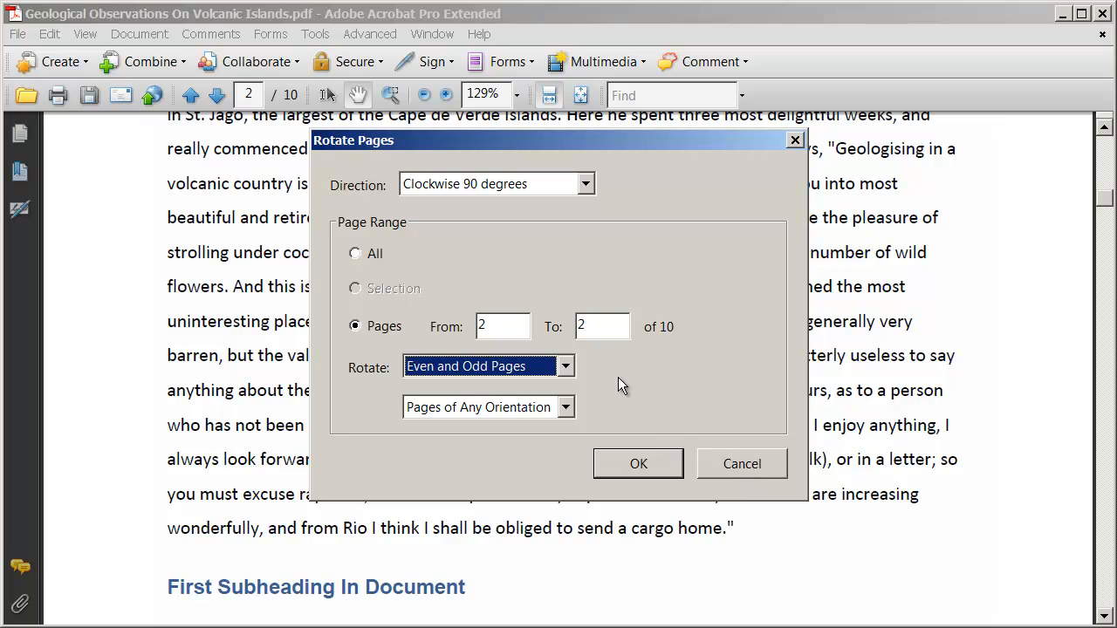
pyautogui.moveTo(491, 393)
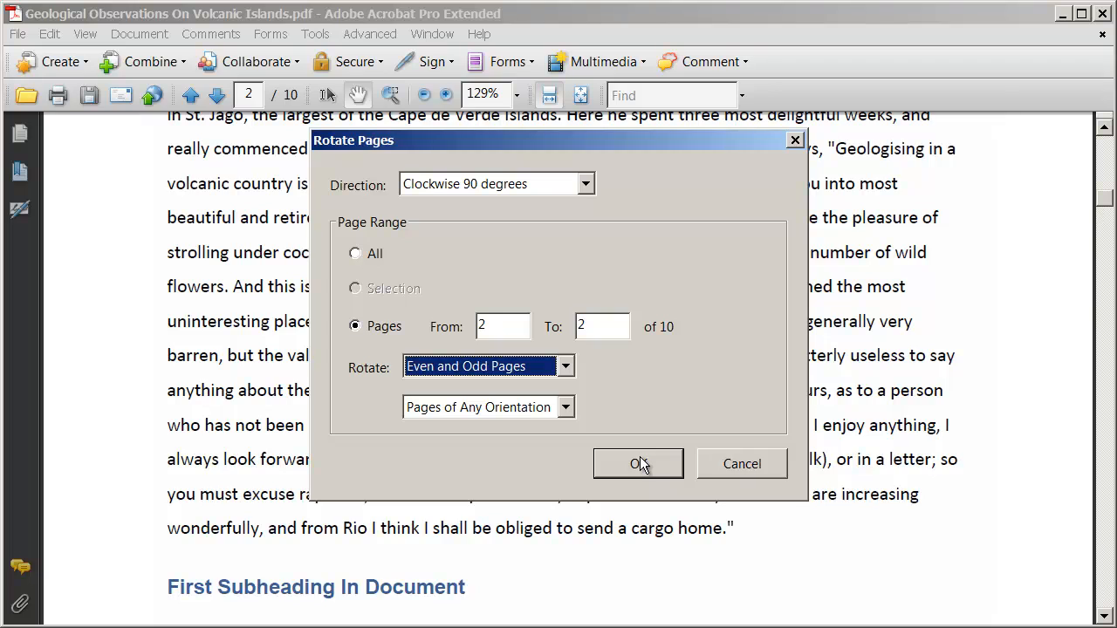
pyautogui.click(638, 463)
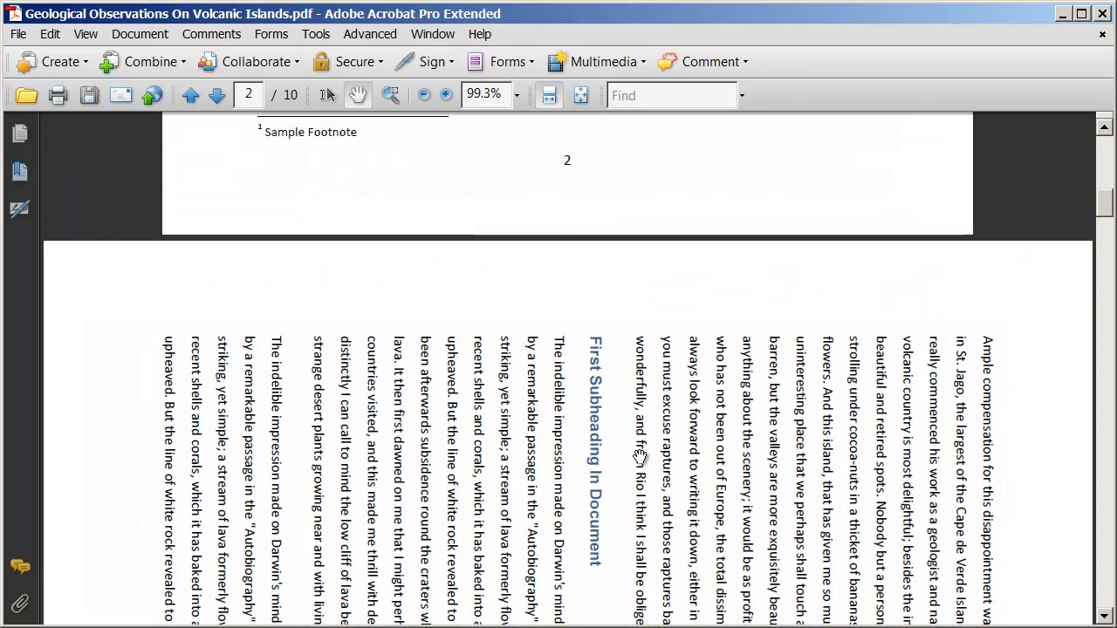
pyautogui.scroll(-3)
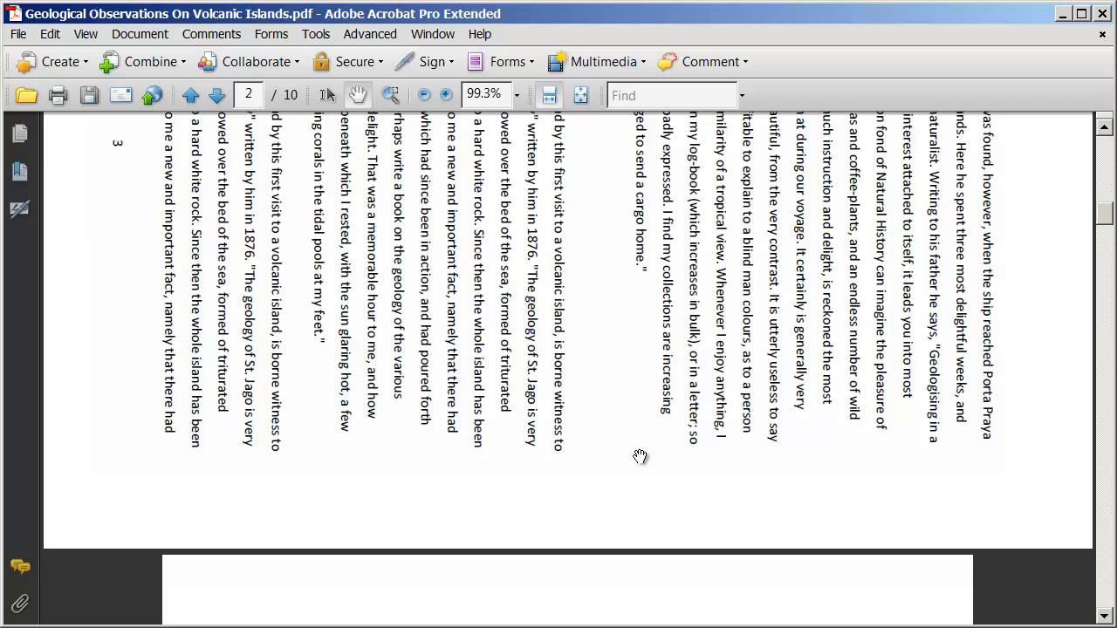